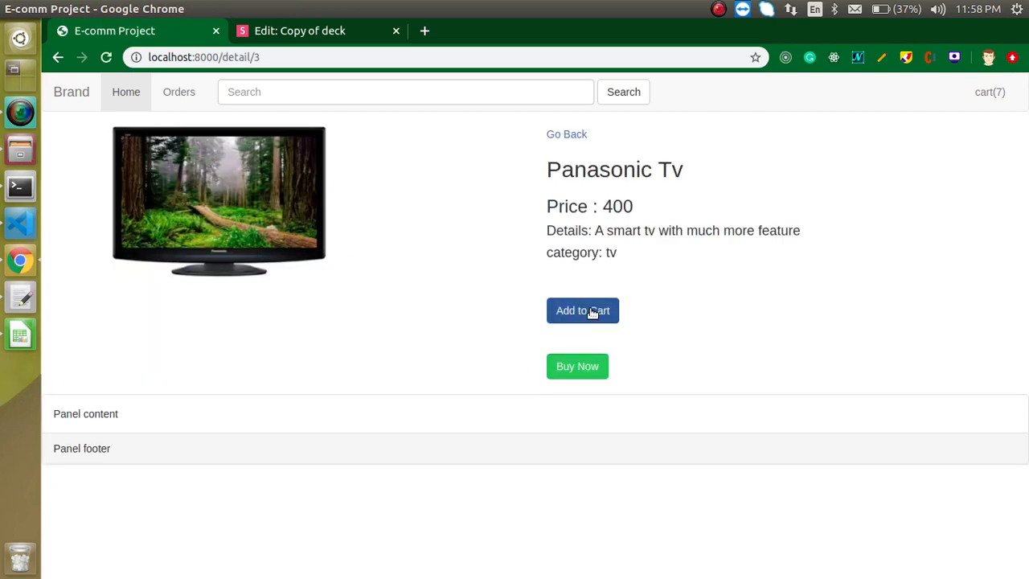
mouse_move(643, 181)
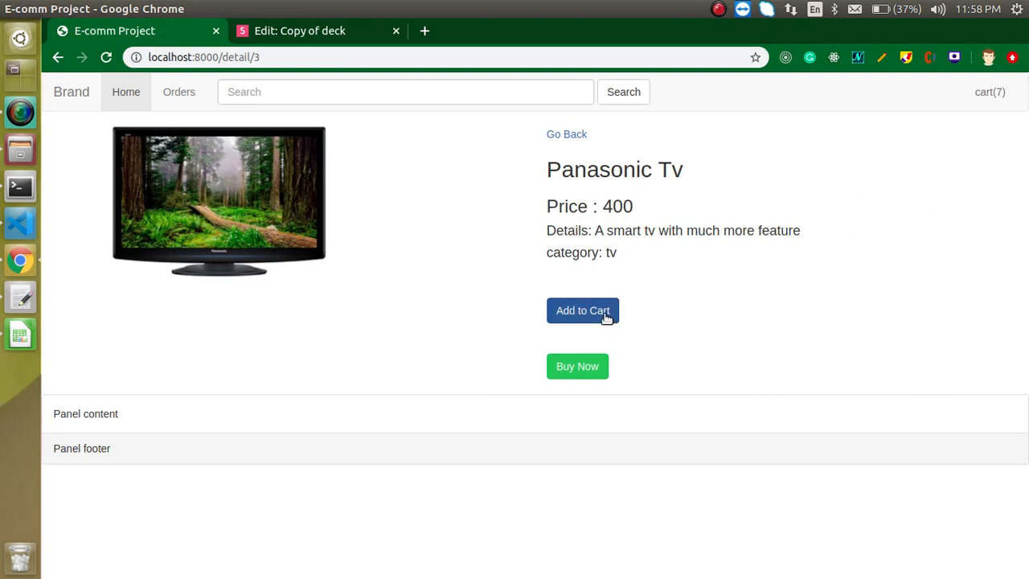
Add the Panasonic Tv to the cart, raising the count to 8, then show the lesson slides.
click(583, 311)
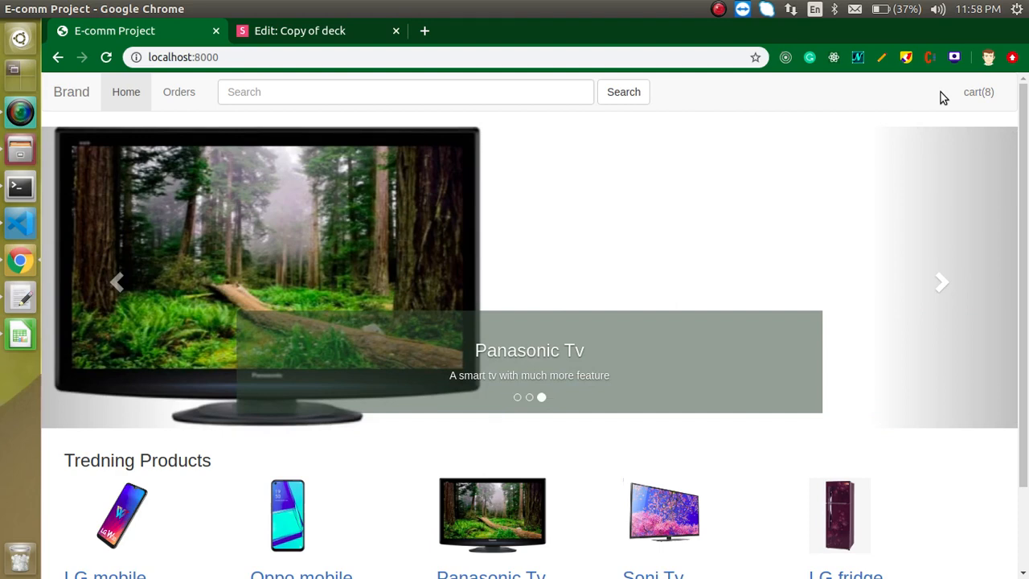
click(299, 31)
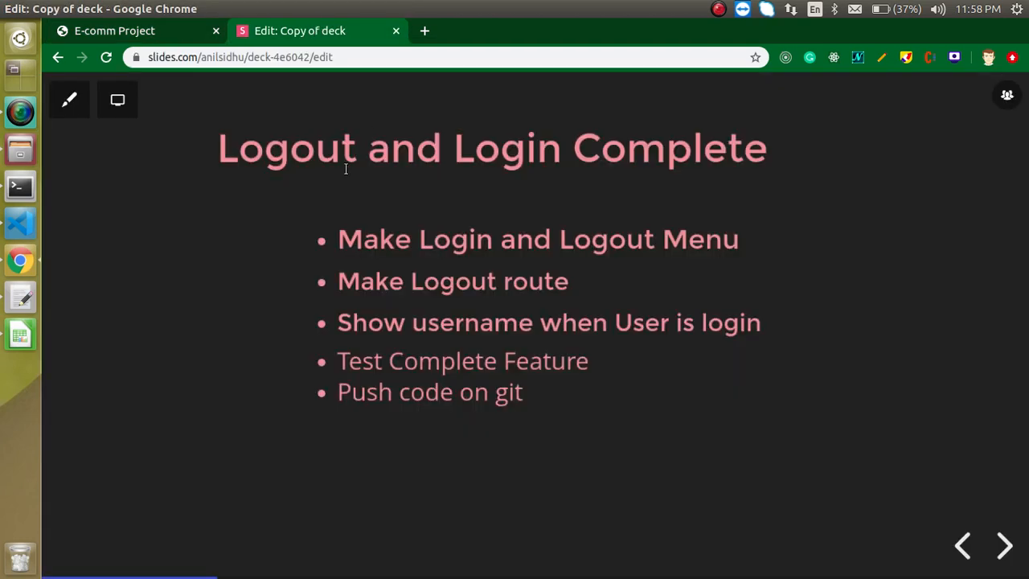
drag(336, 281, 522, 393)
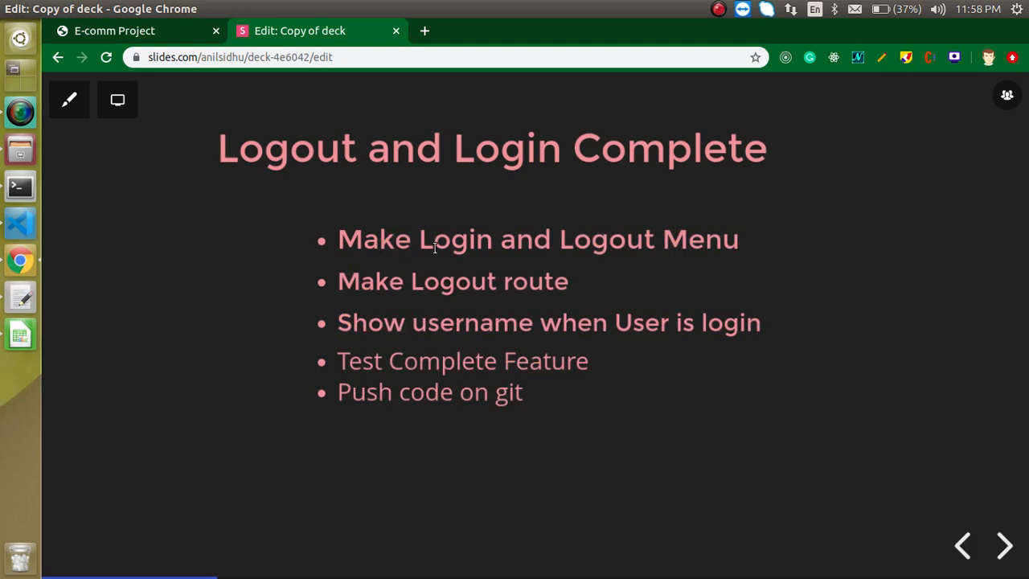
double_click(455, 239)
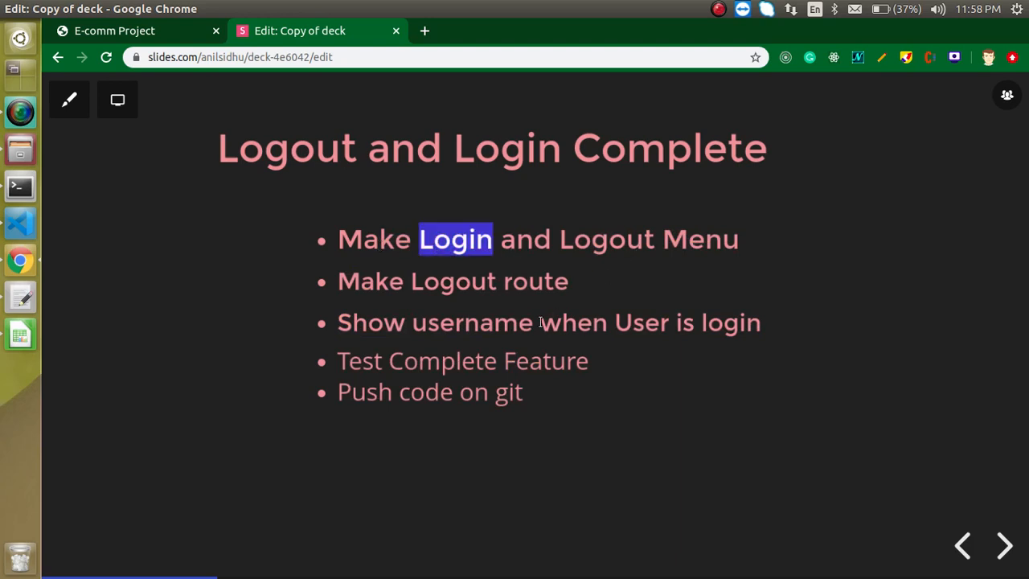
double_click(452, 280)
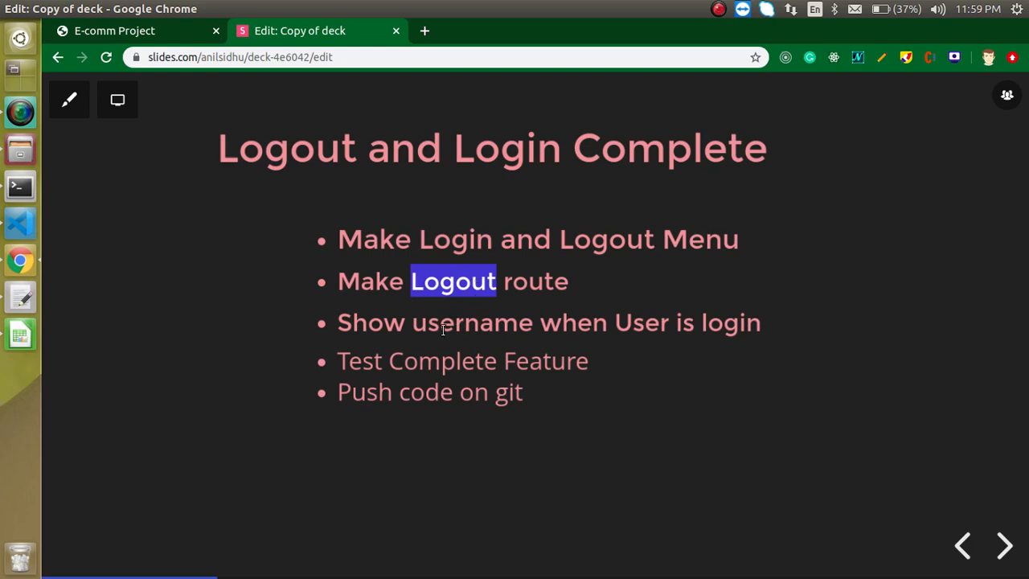
mouse_move(595, 324)
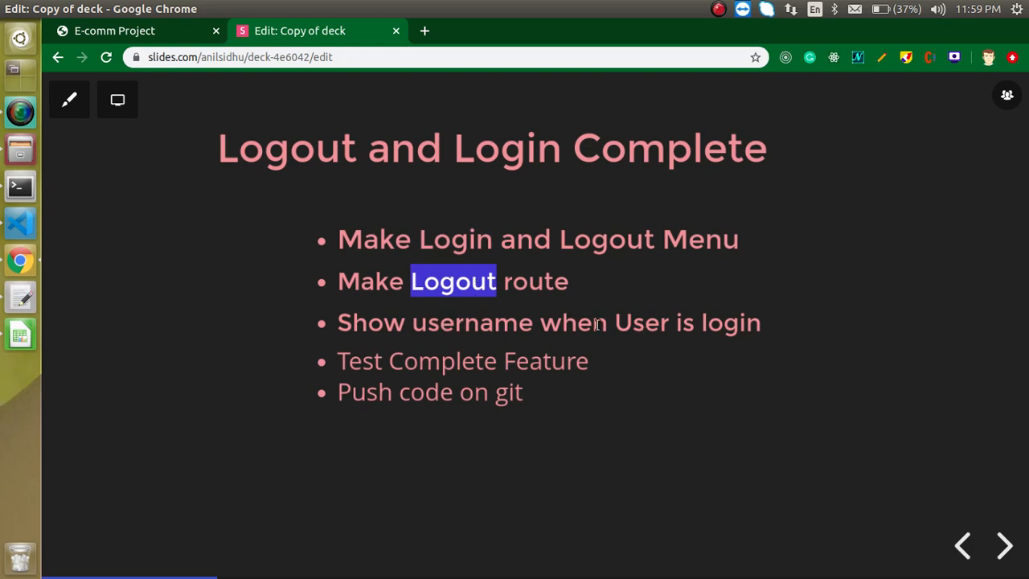
mouse_move(422, 372)
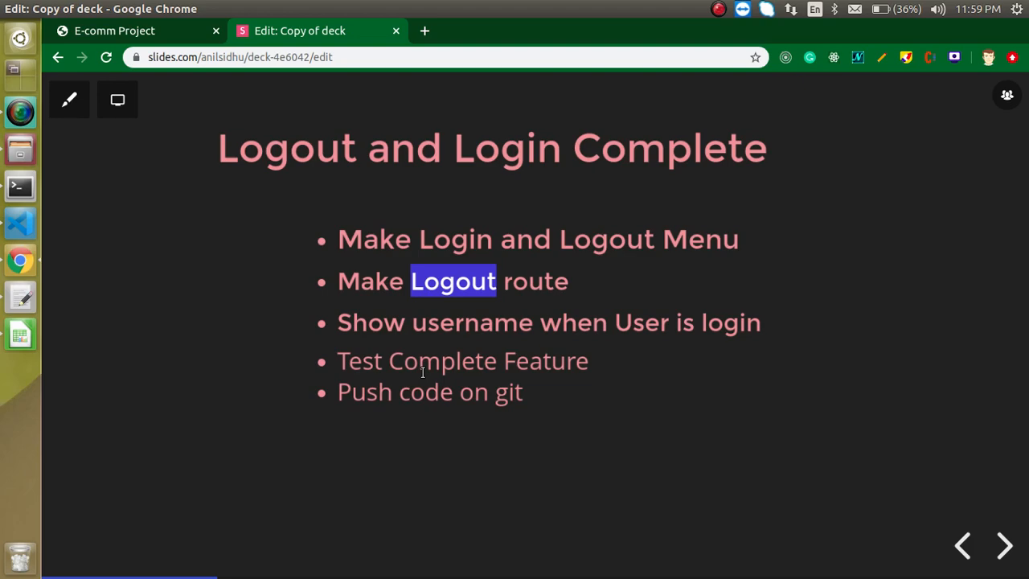
click(114, 31)
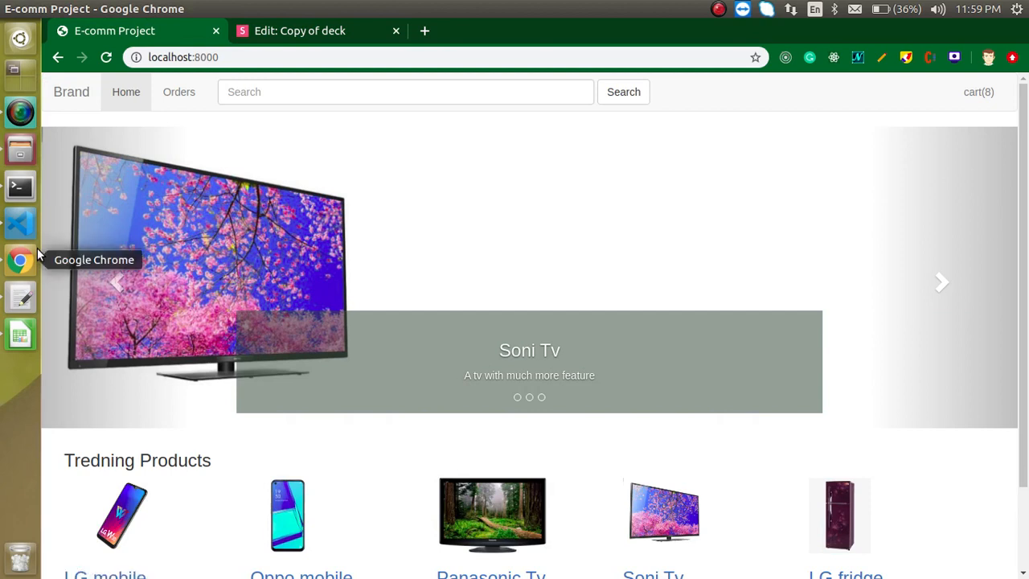
mouse_move(157, 156)
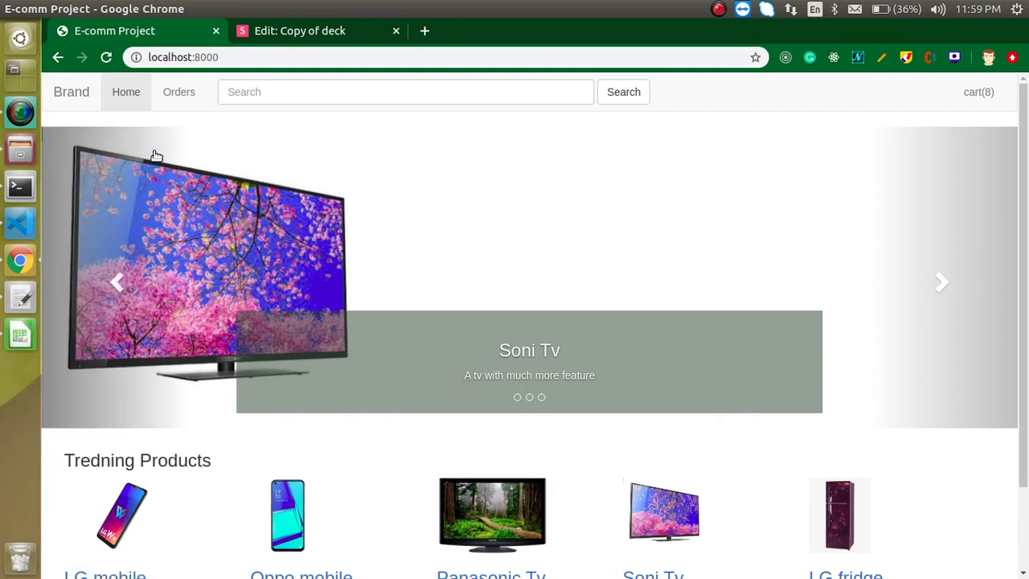
Open a private window and load localhost:8000 while logged out.
click(183, 57)
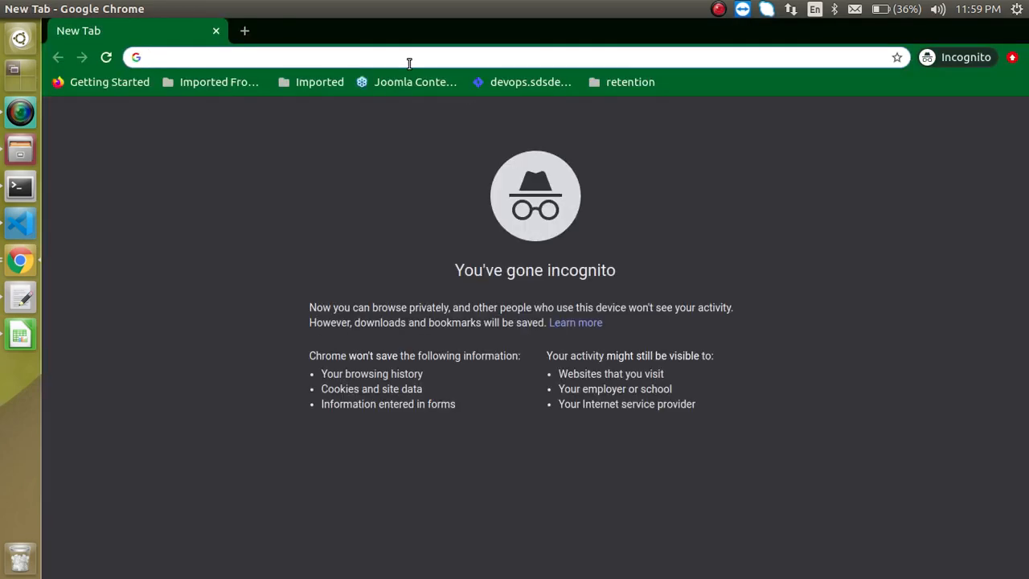
text(localhost:8000)
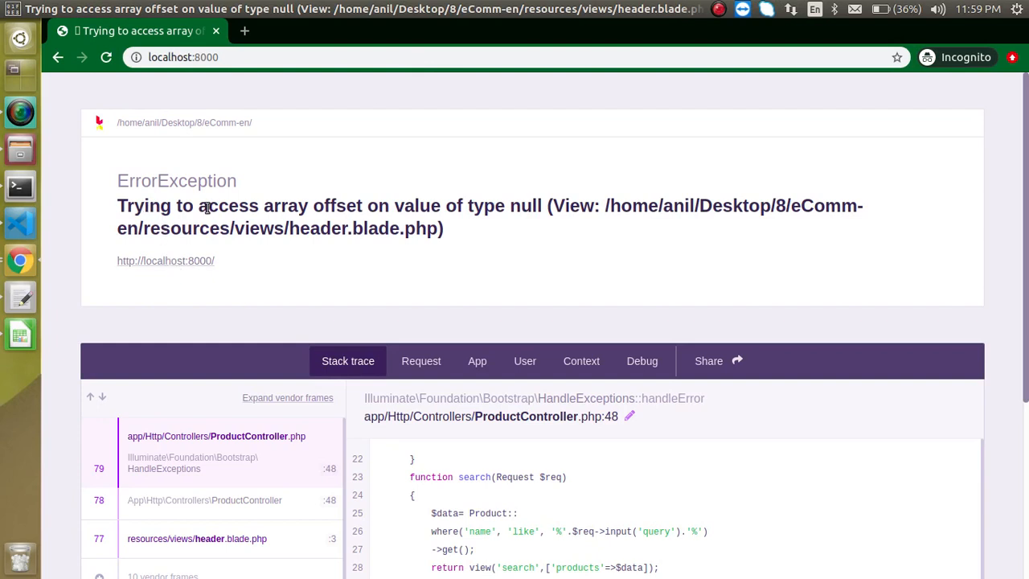
mouse_move(337, 199)
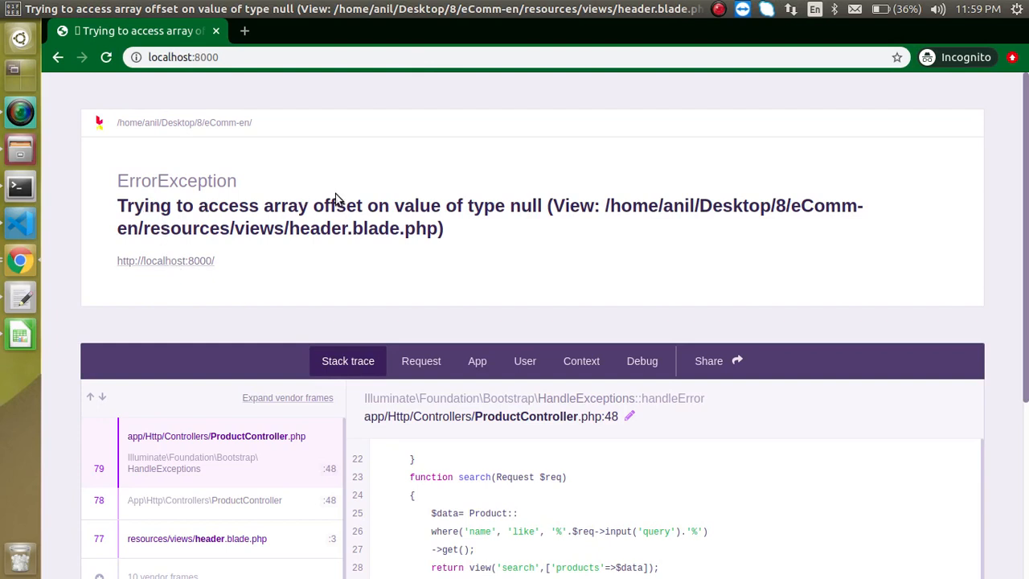
mouse_move(34, 241)
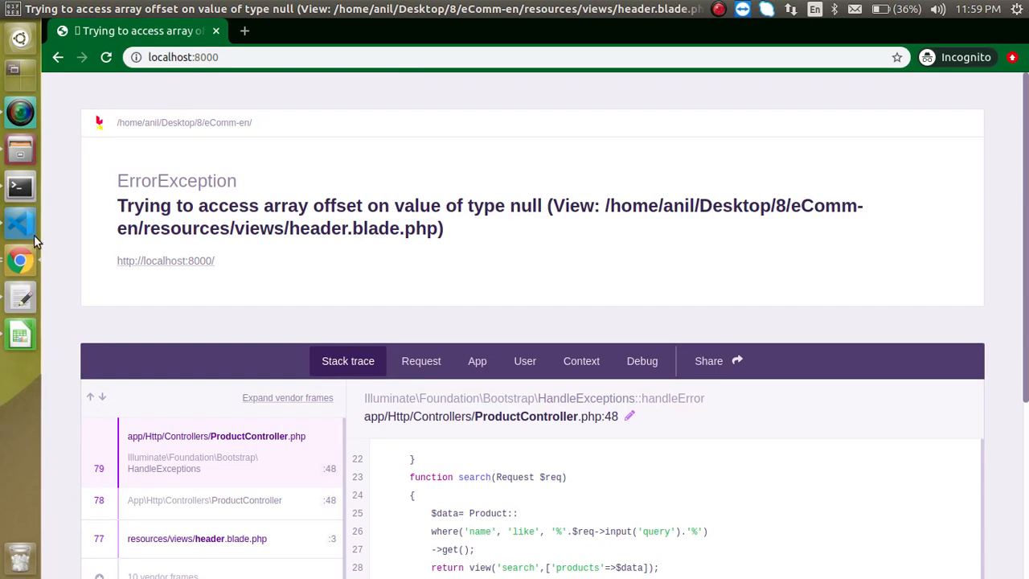
mouse_move(20, 223)
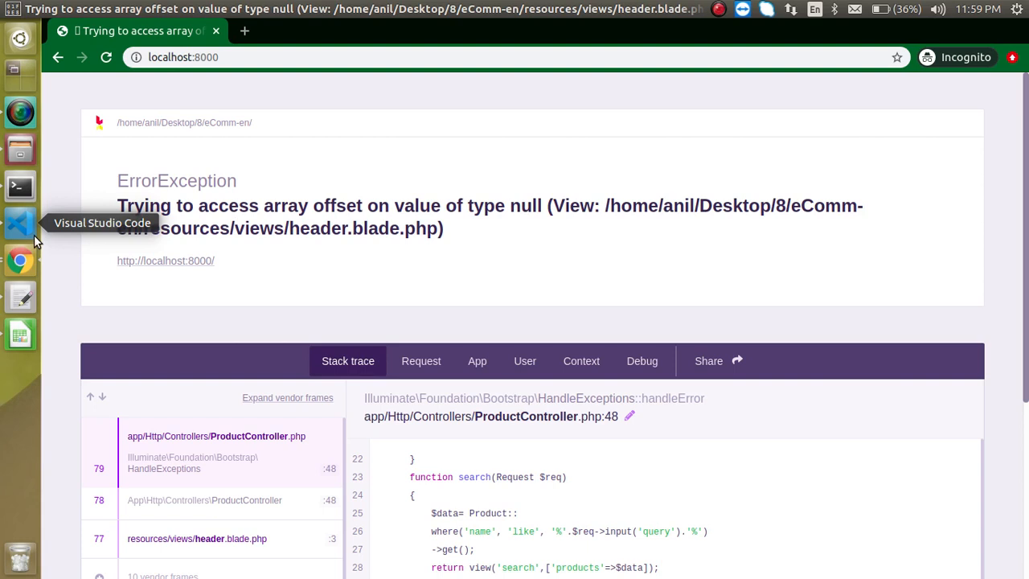
mouse_move(153, 260)
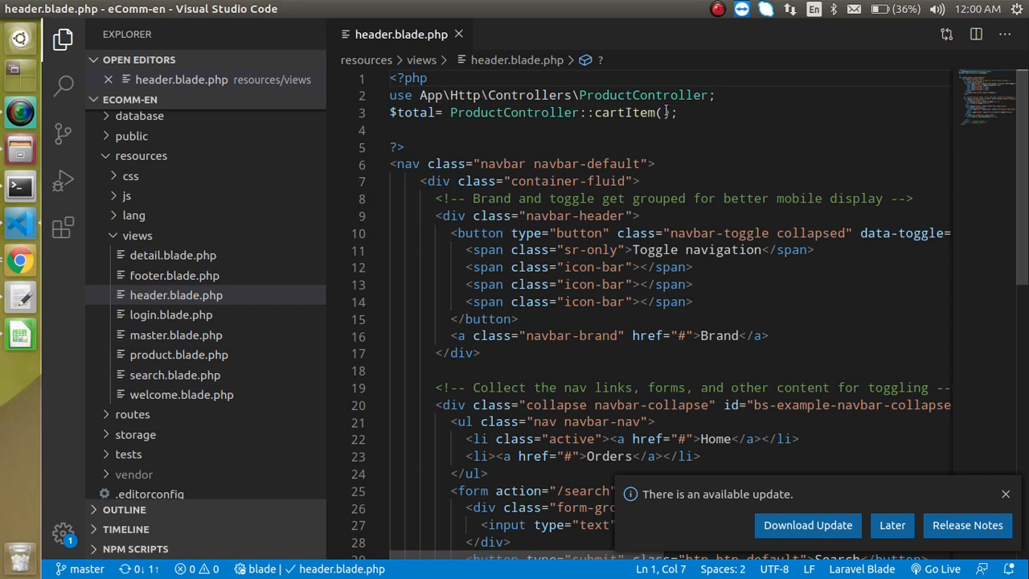
Set $total=0 and call ProductController::cartItem() only inside if(Session::has('user')).
click(714, 95)
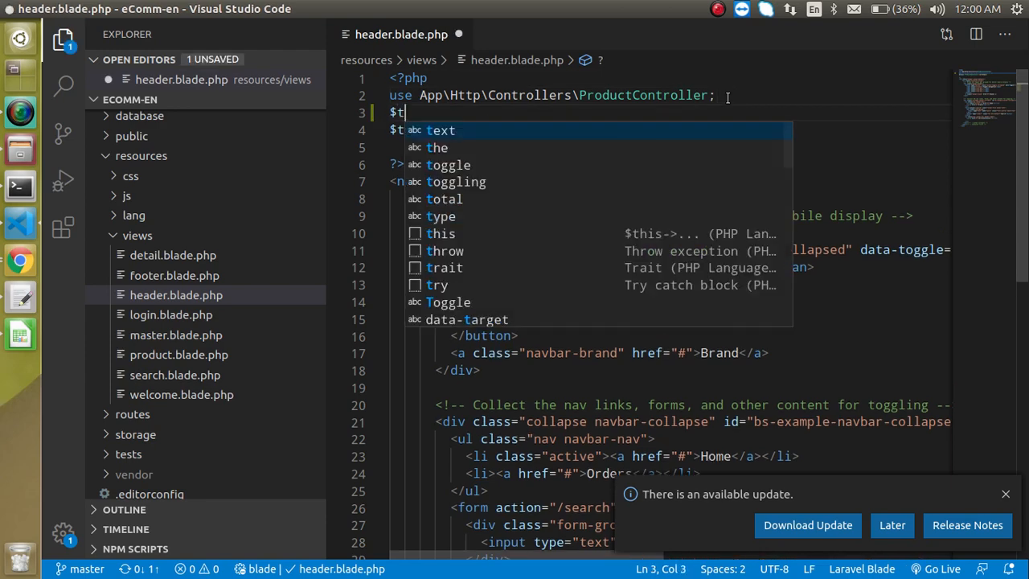
text(al=0;)
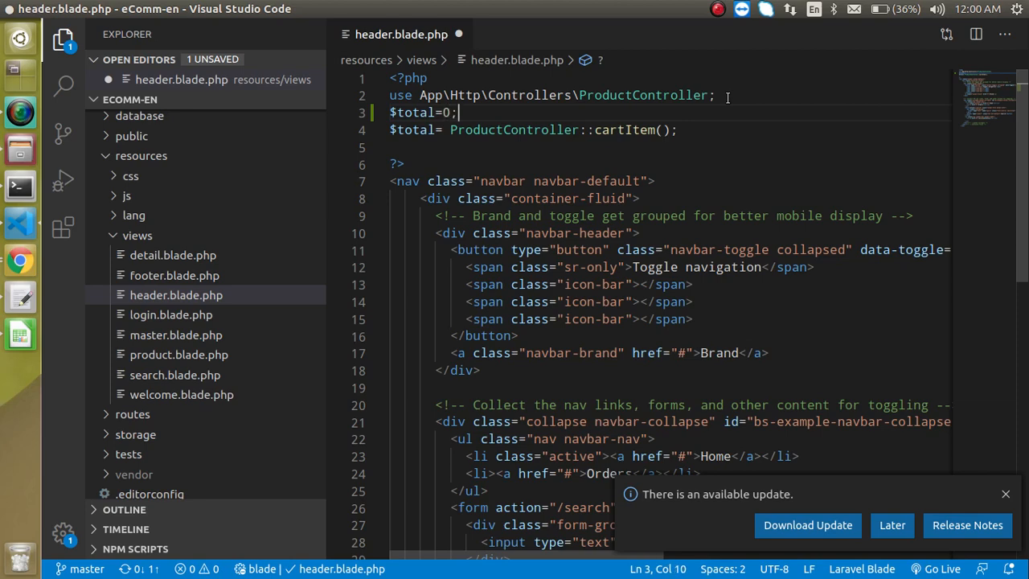
text(if())
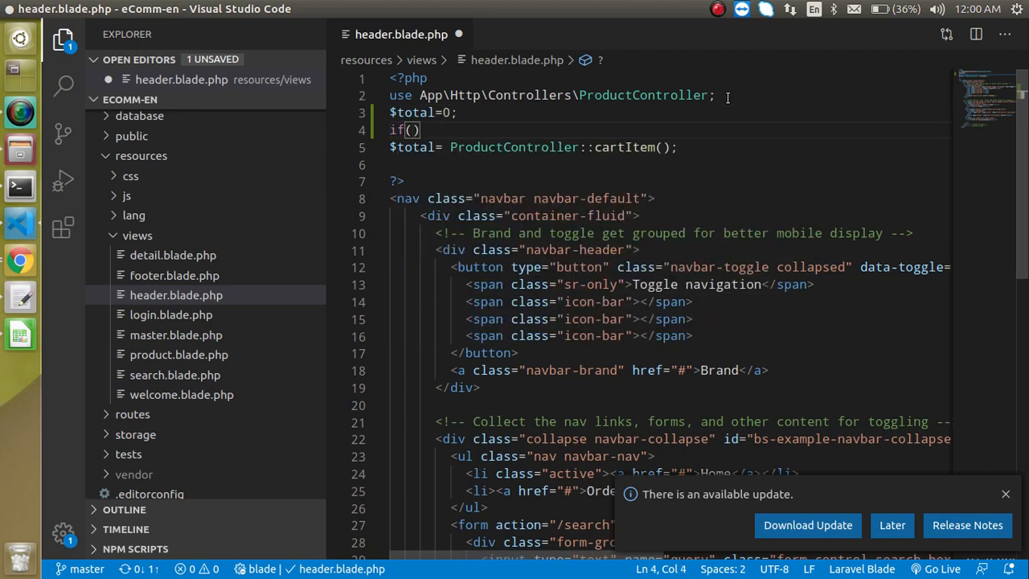
text(Session)
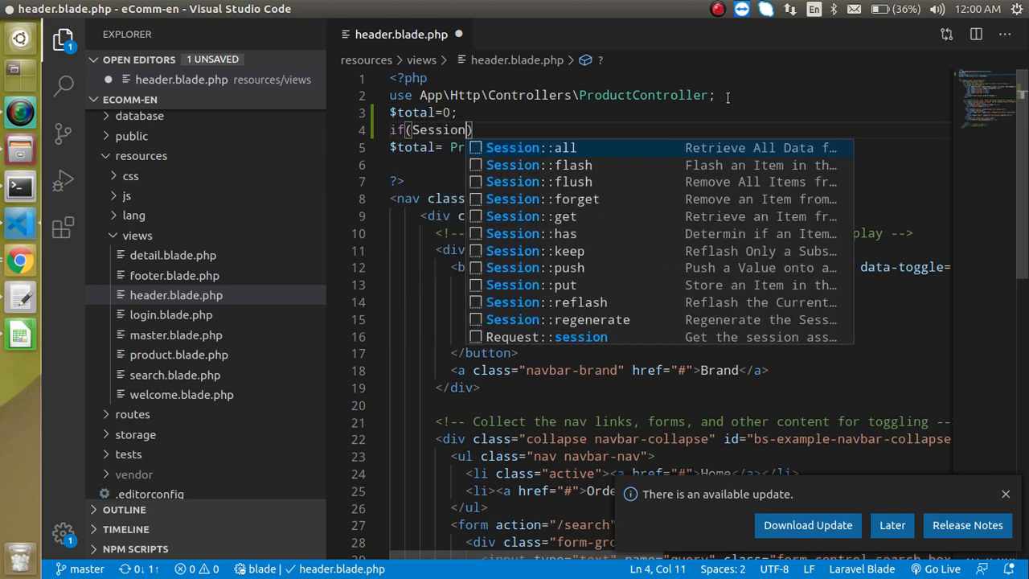
text(::has)
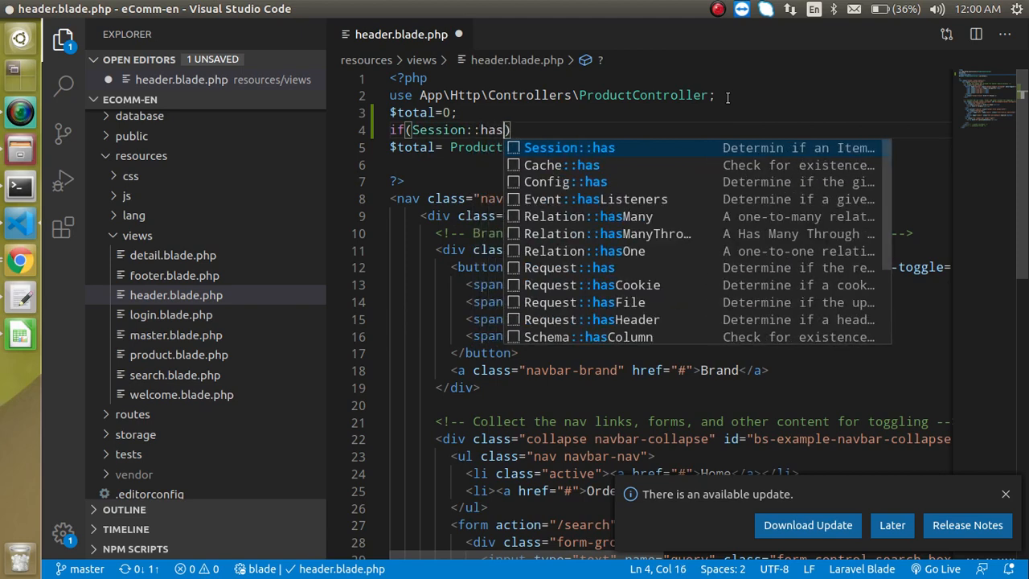
text(('user')
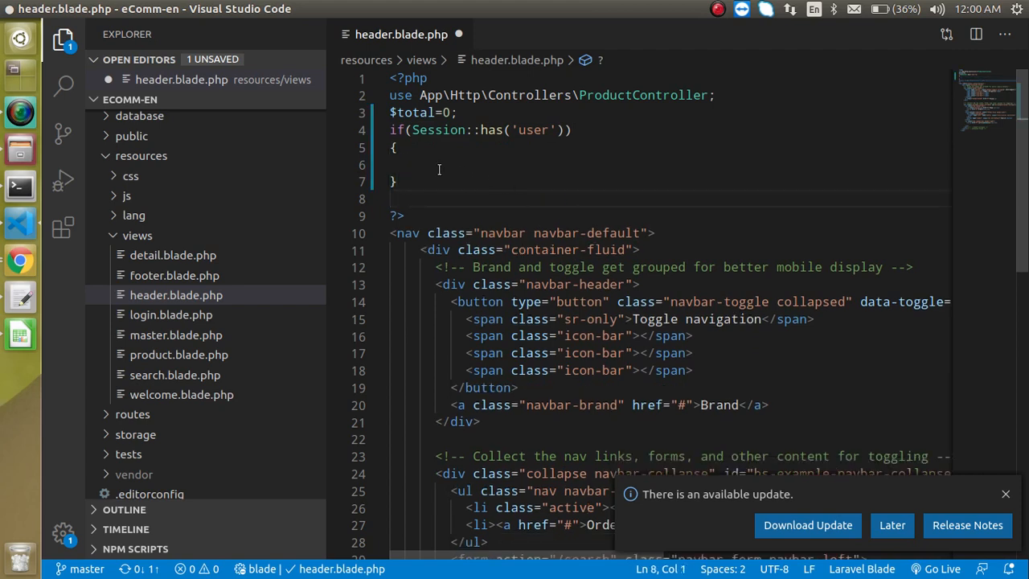
text($total= ProductController::cartItem();)
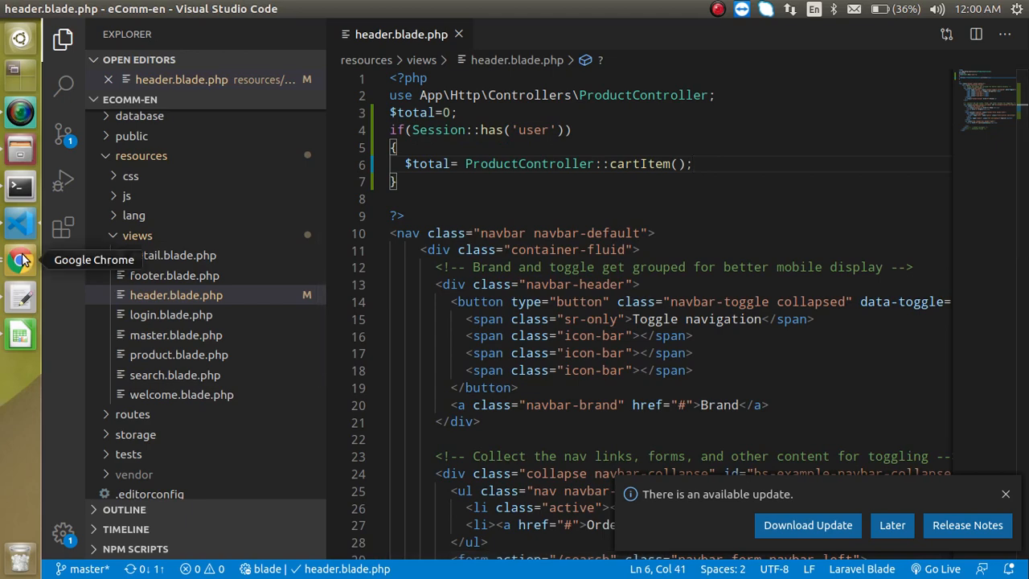
Reload the shop to see cart(0), then log in with the saved email and password.
click(20, 259)
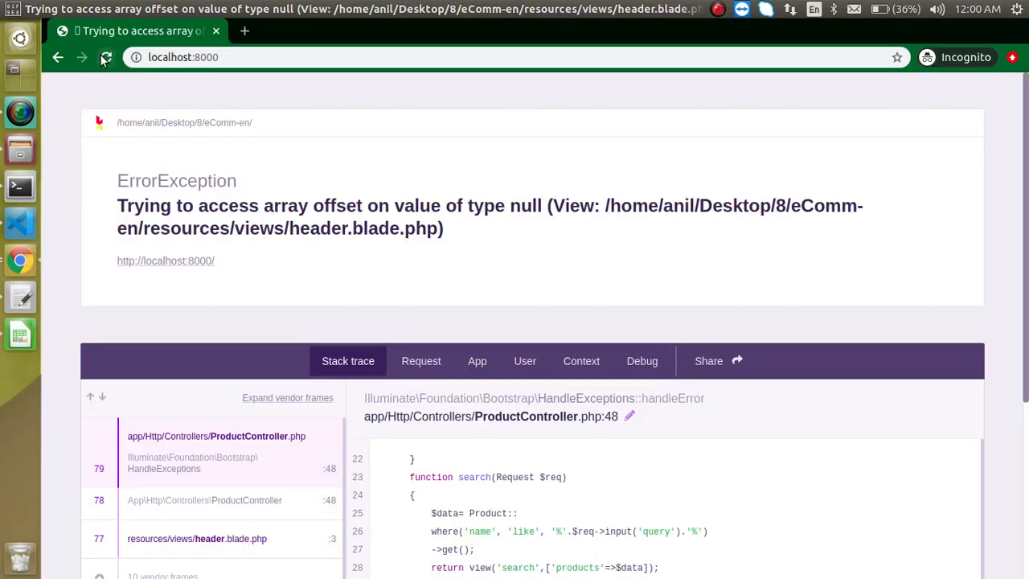
click(106, 57)
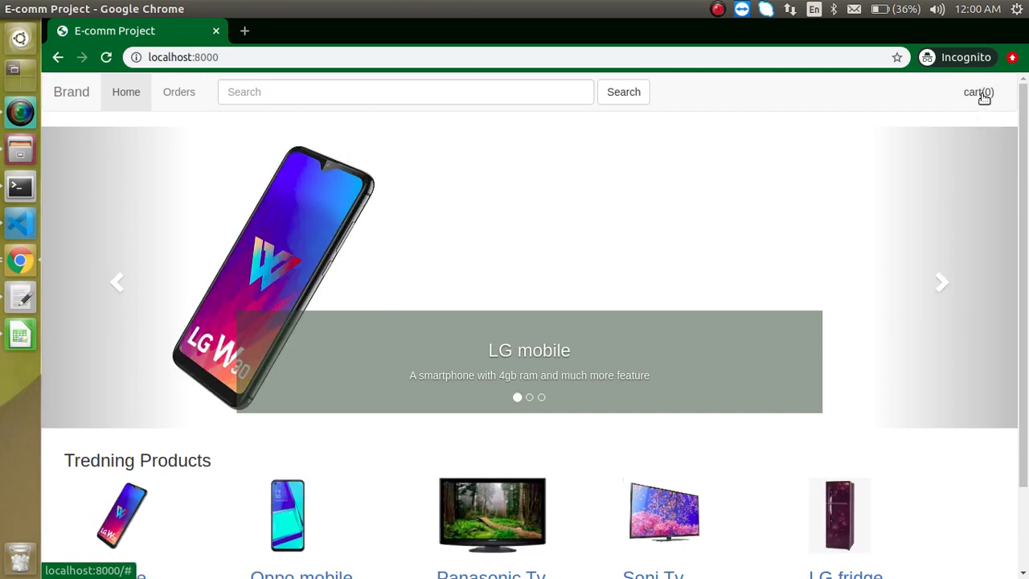
mouse_move(279, 76)
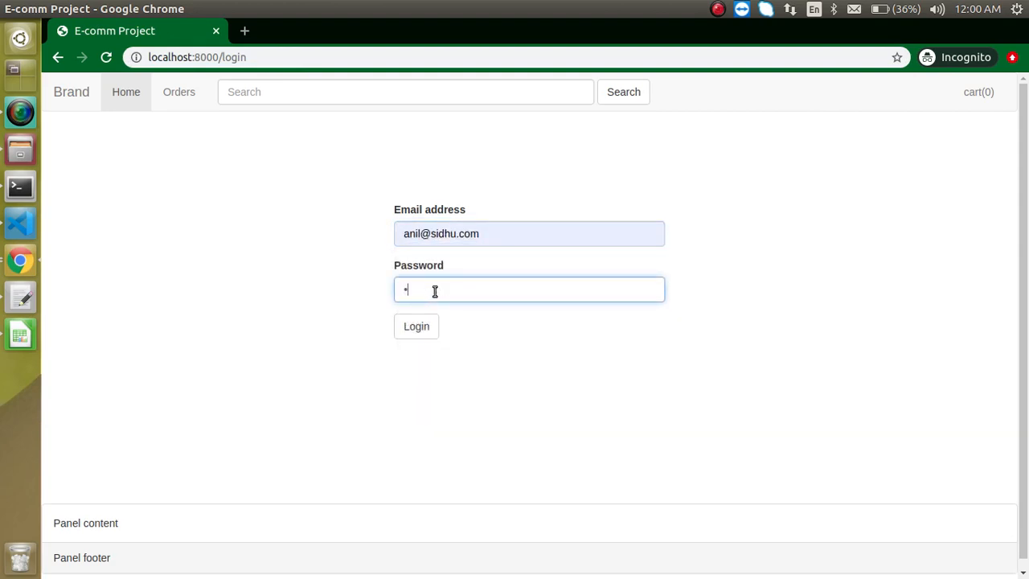
text(••••)
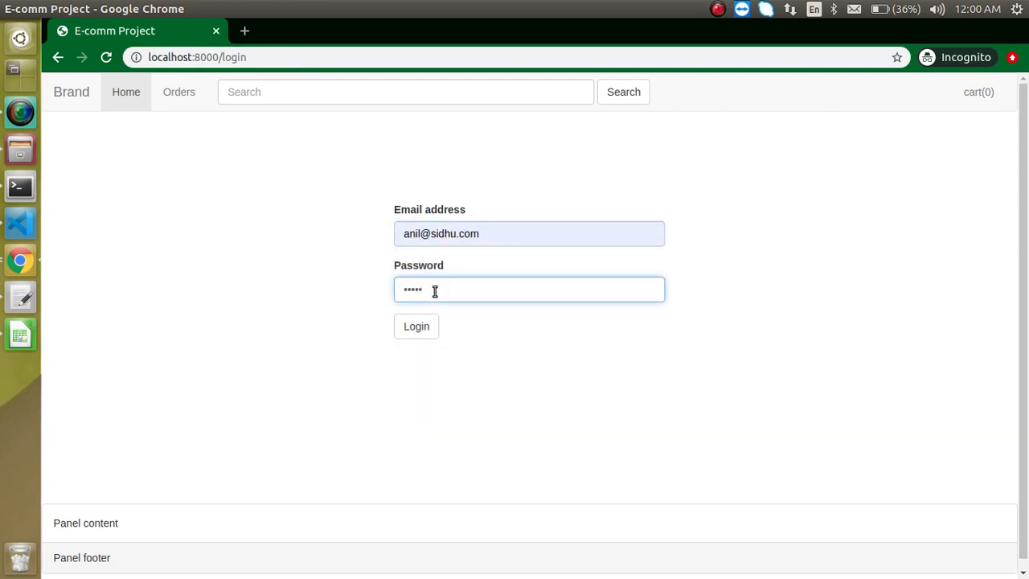
mouse_move(424, 320)
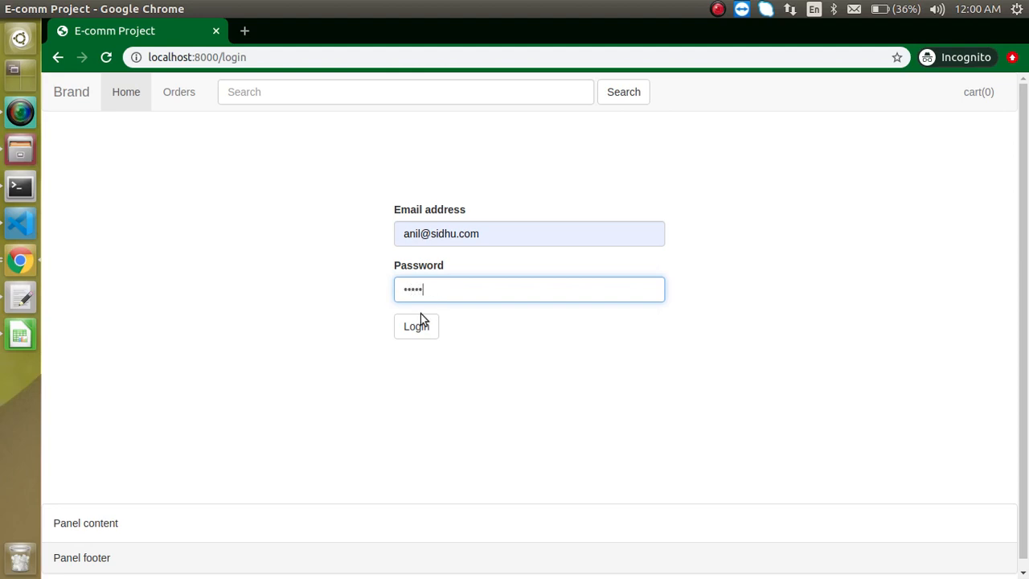
click(416, 326)
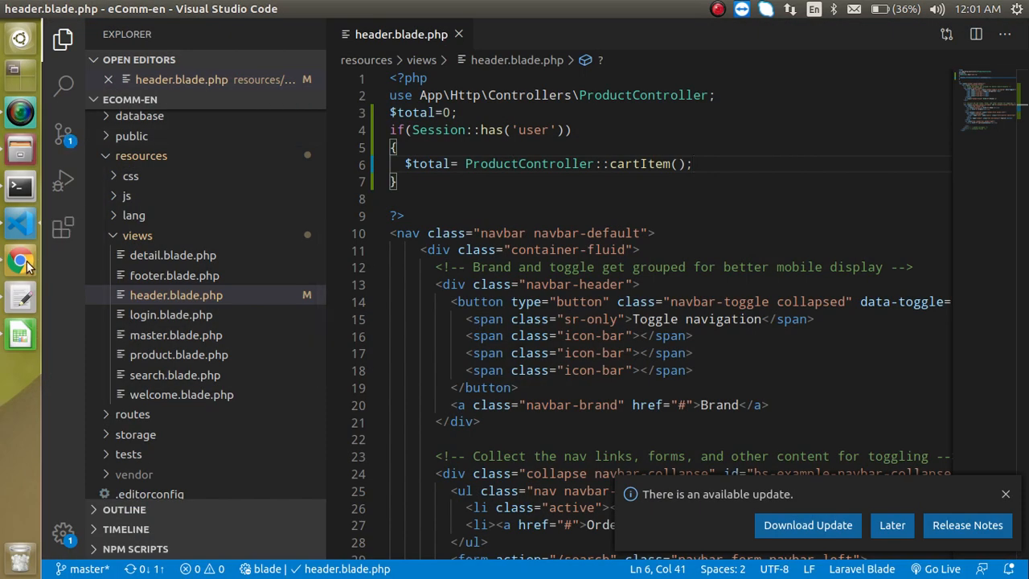
Return to the regular Chrome window showing the logged-in shop with cart count 8.
click(19, 260)
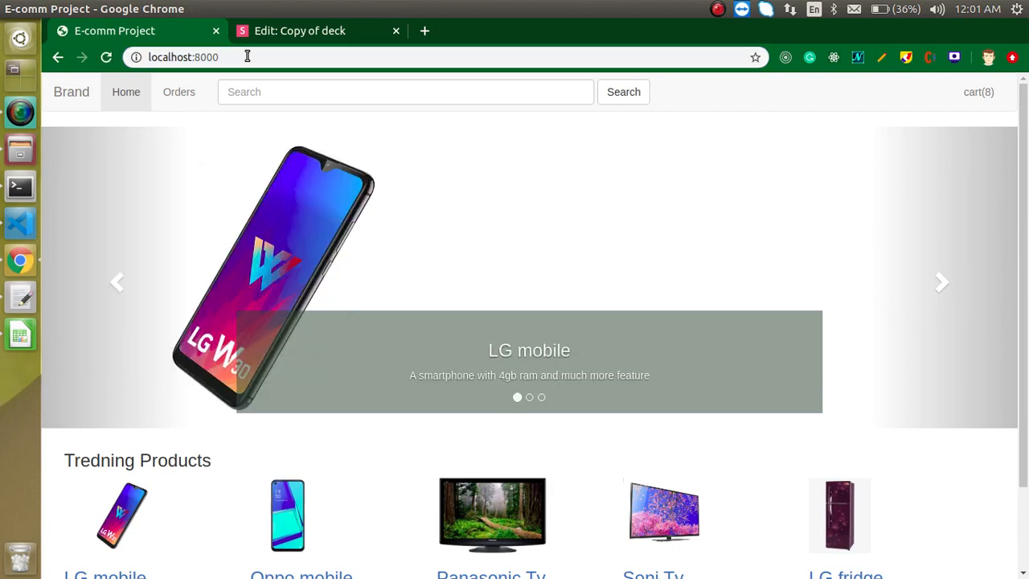
mouse_move(978, 92)
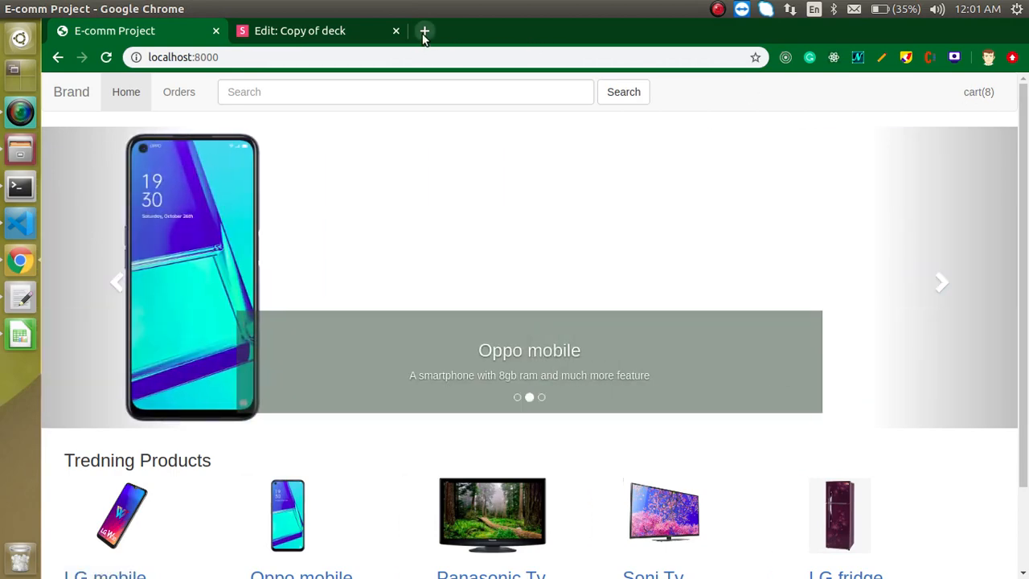
Copy the W3Schools Bootstrap 3 dropdown navbar example and test its Page 1 dropdown on the shop.
click(424, 31)
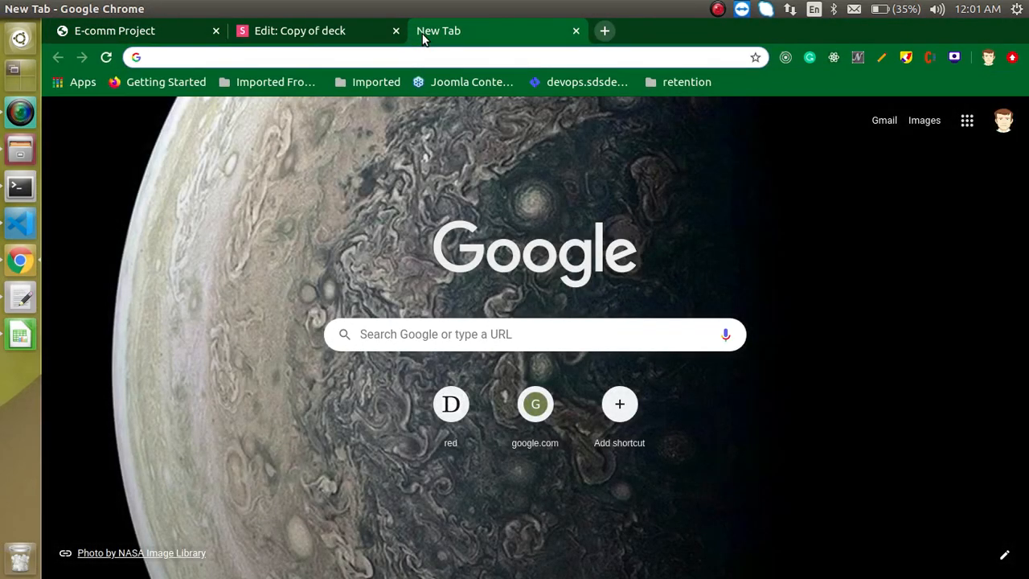
text(bootstrap 3 navbar)
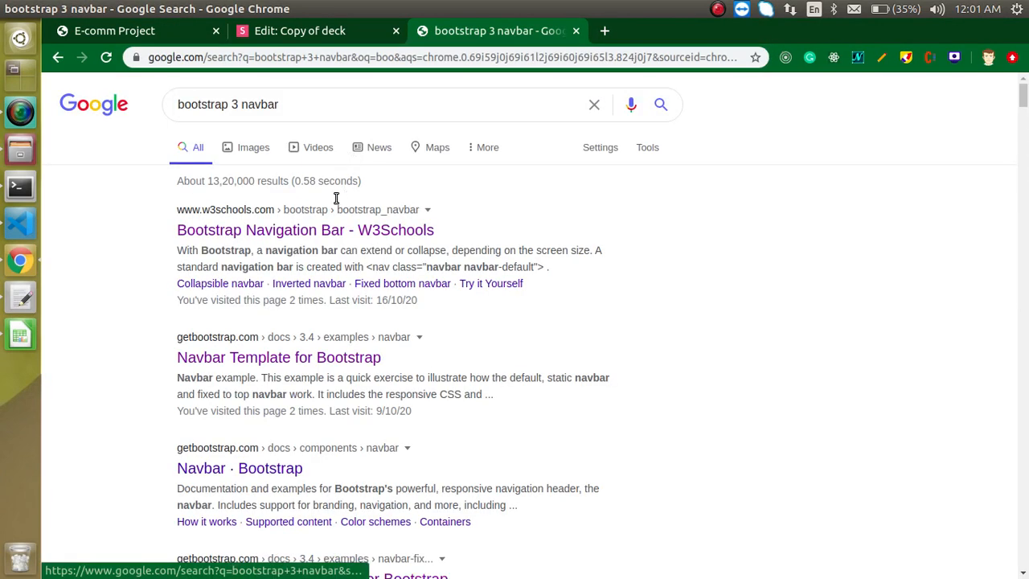
click(305, 230)
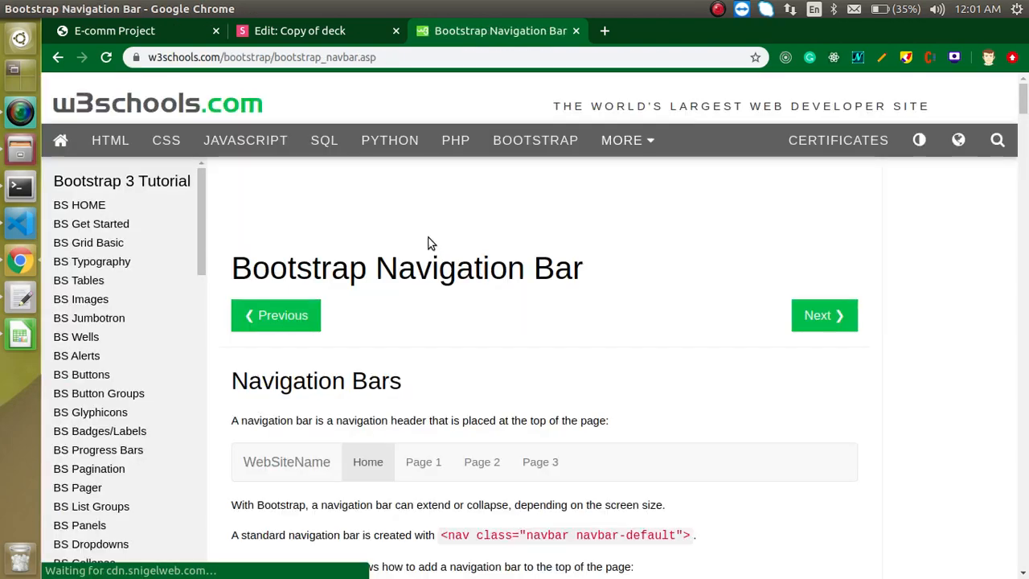
scroll(down, 3)
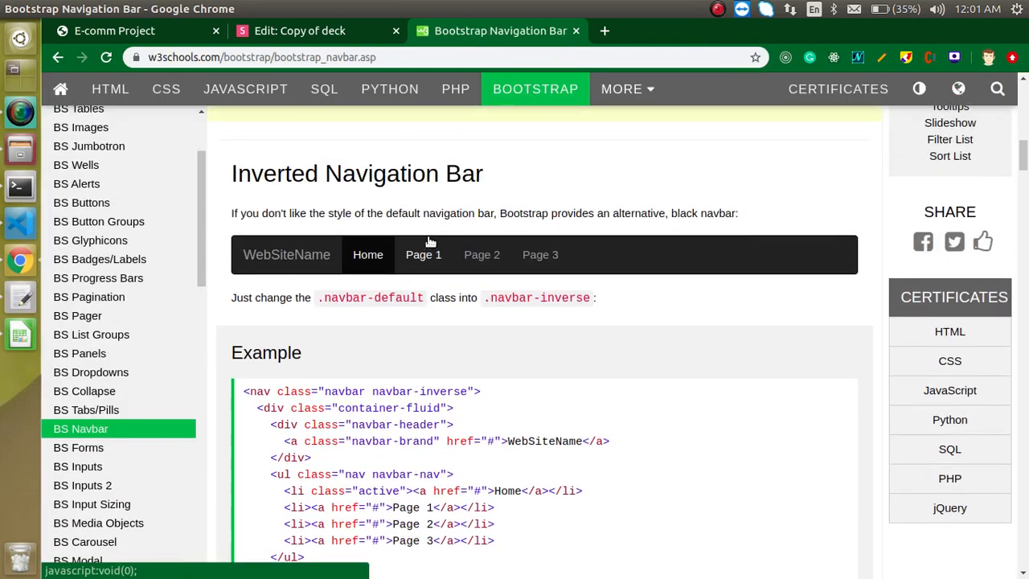
scroll(down, 3)
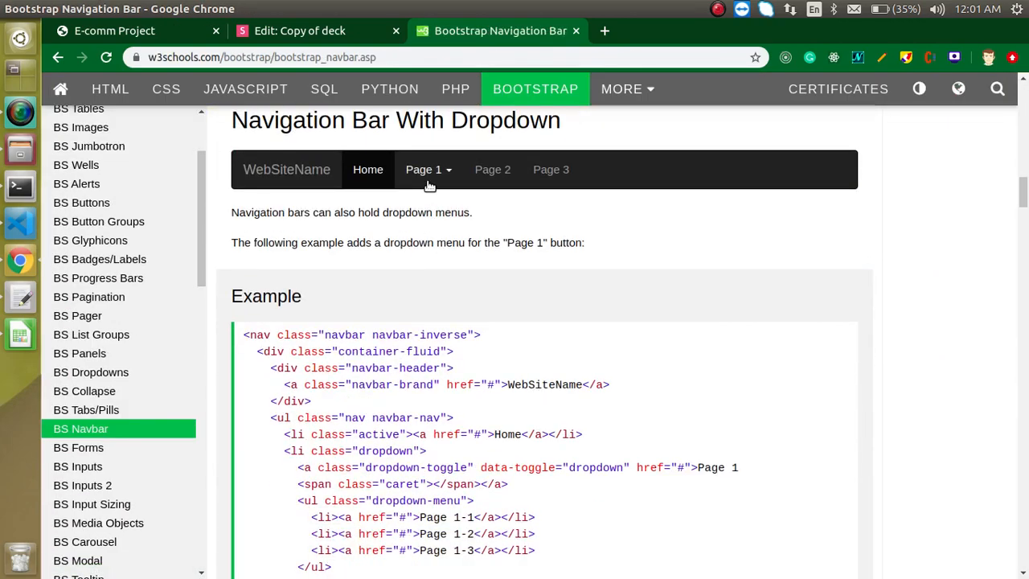
click(423, 169)
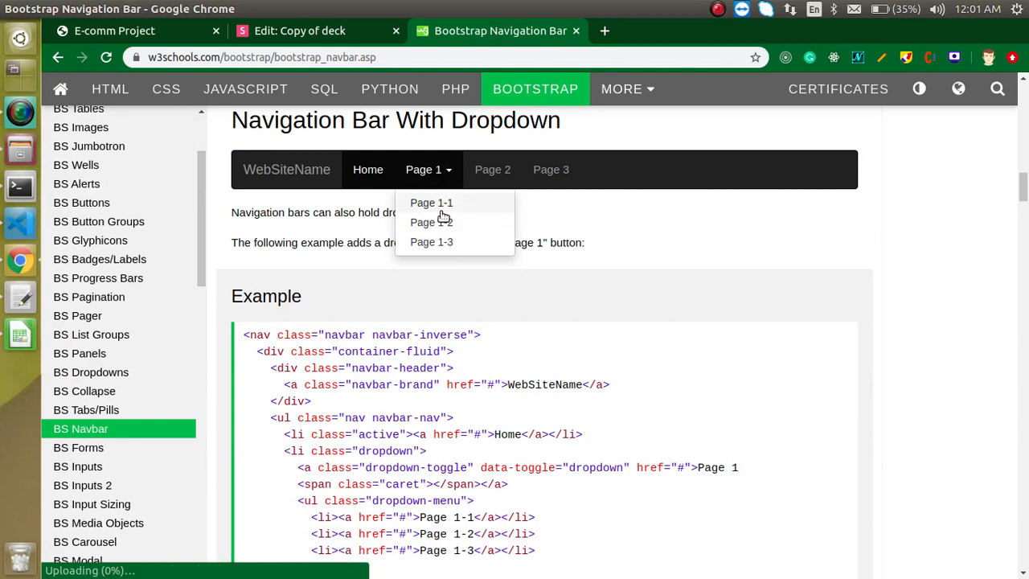
scroll(down, 3)
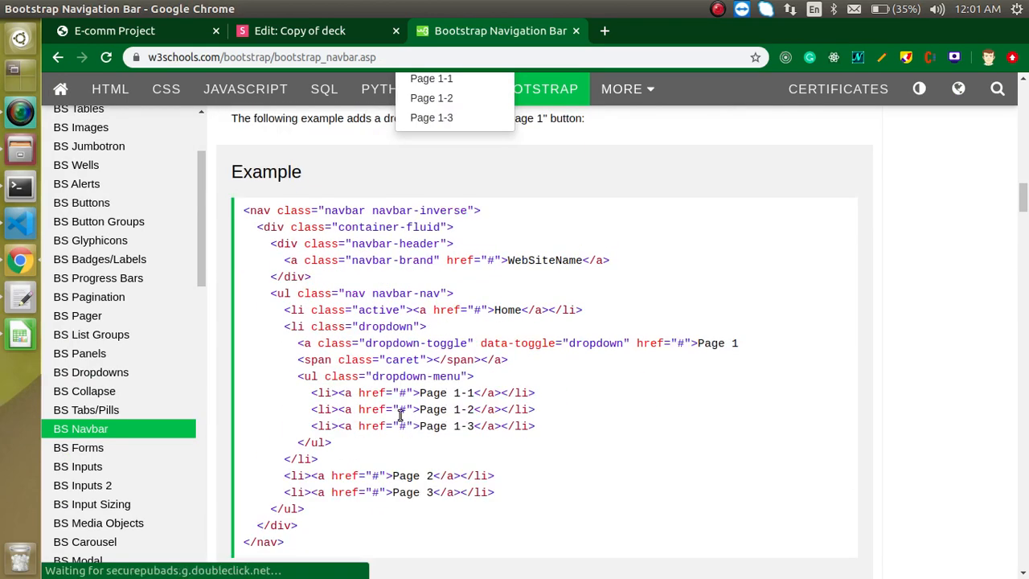
mouse_move(283, 326)
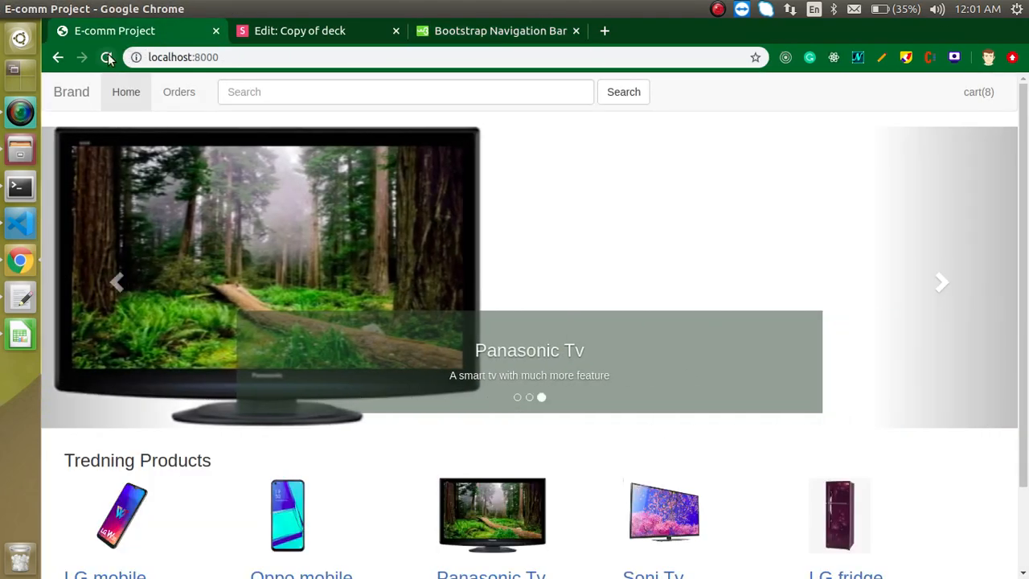
click(967, 91)
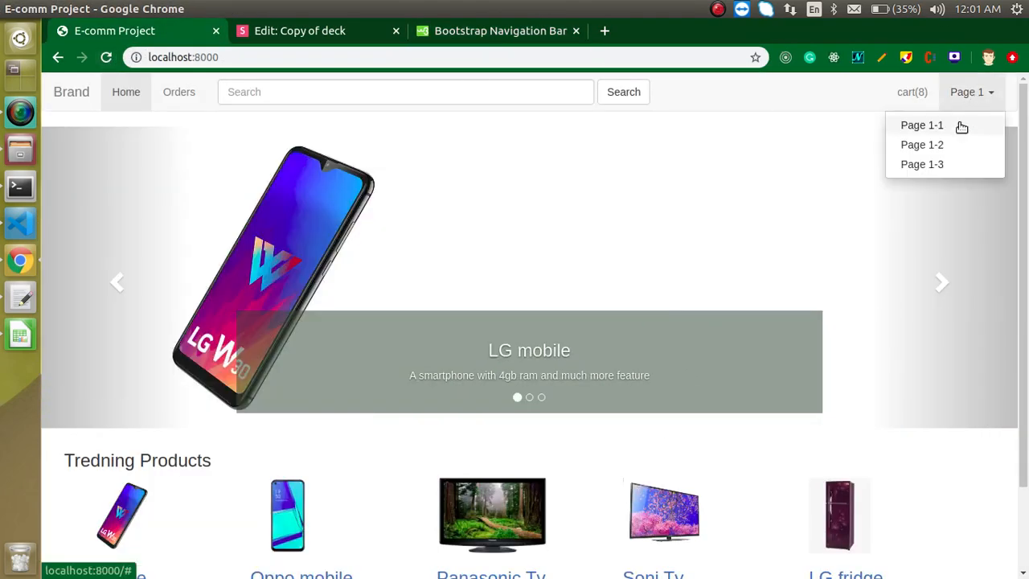
click(19, 223)
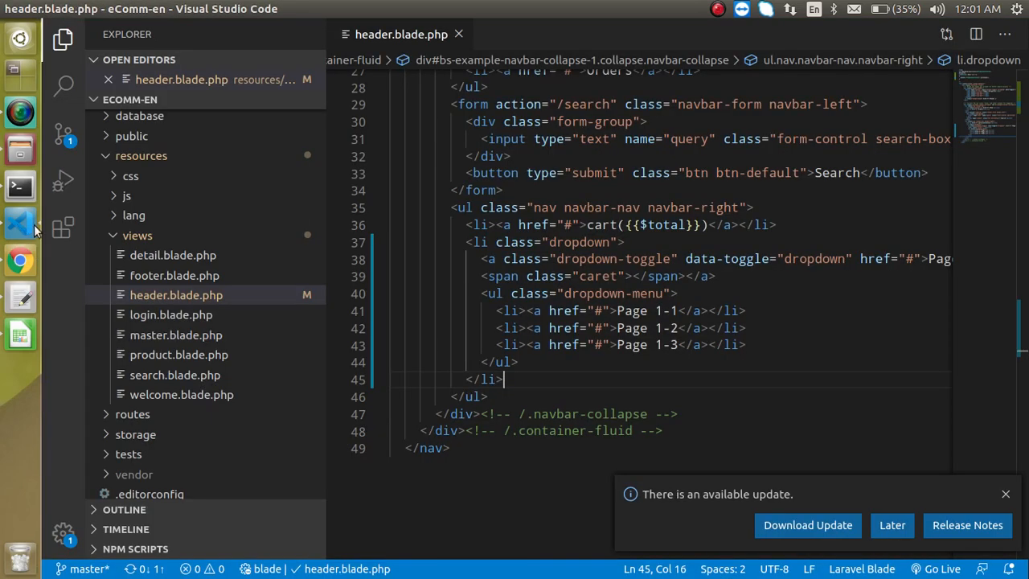
mouse_move(780, 231)
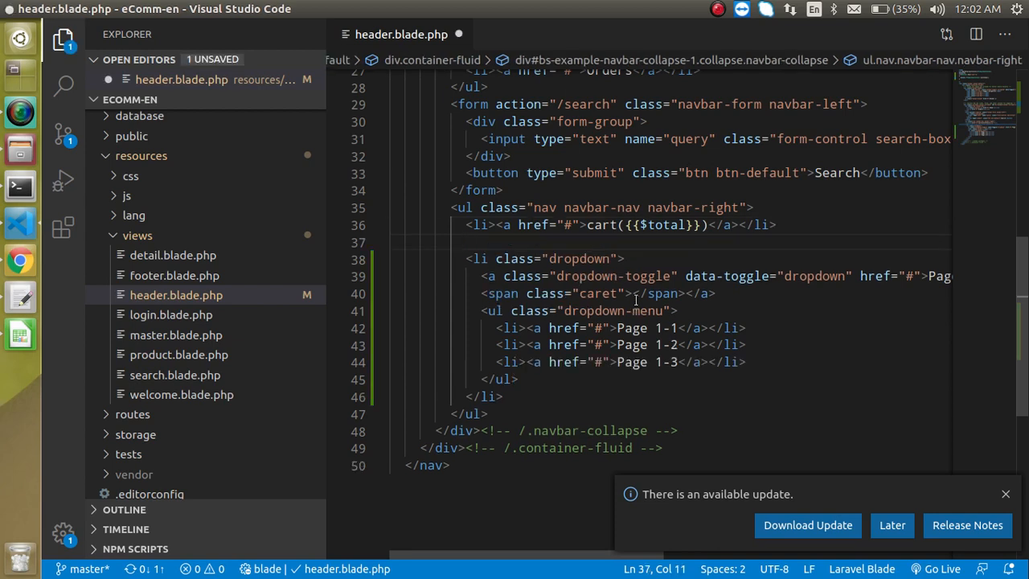
text(@if)
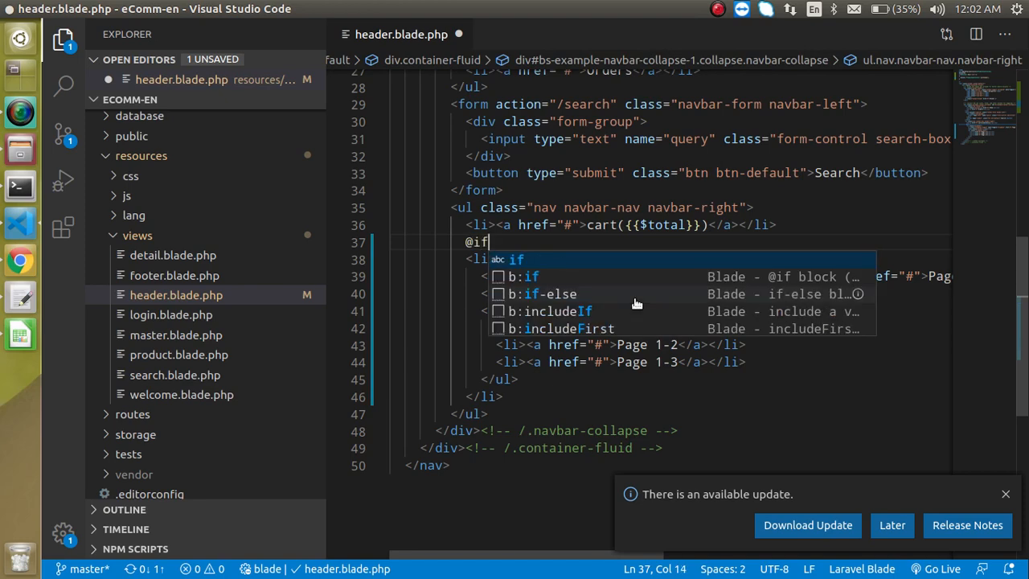
text((S)
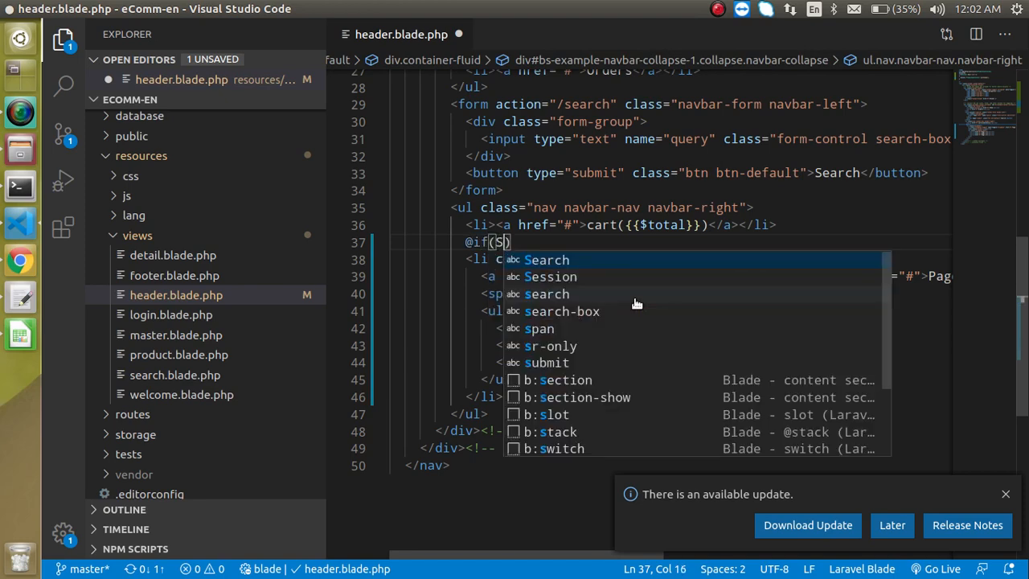
text(ession::)
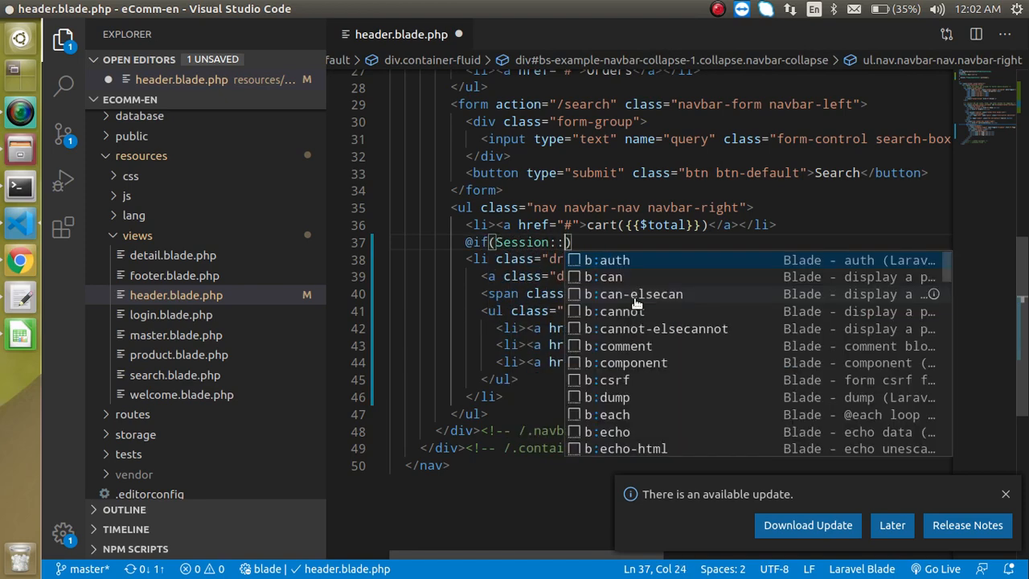
text(has('u'))
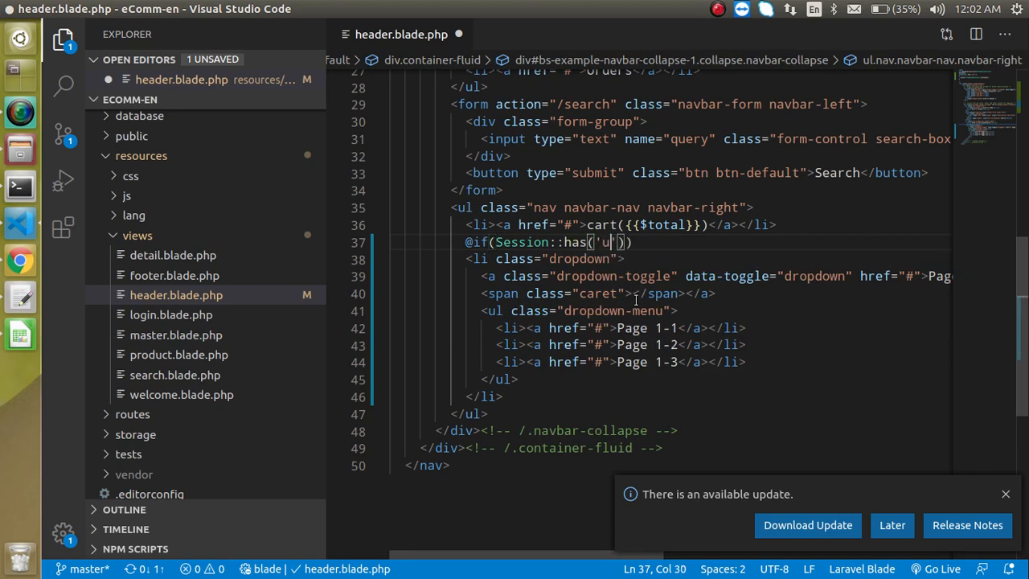
text(ser)
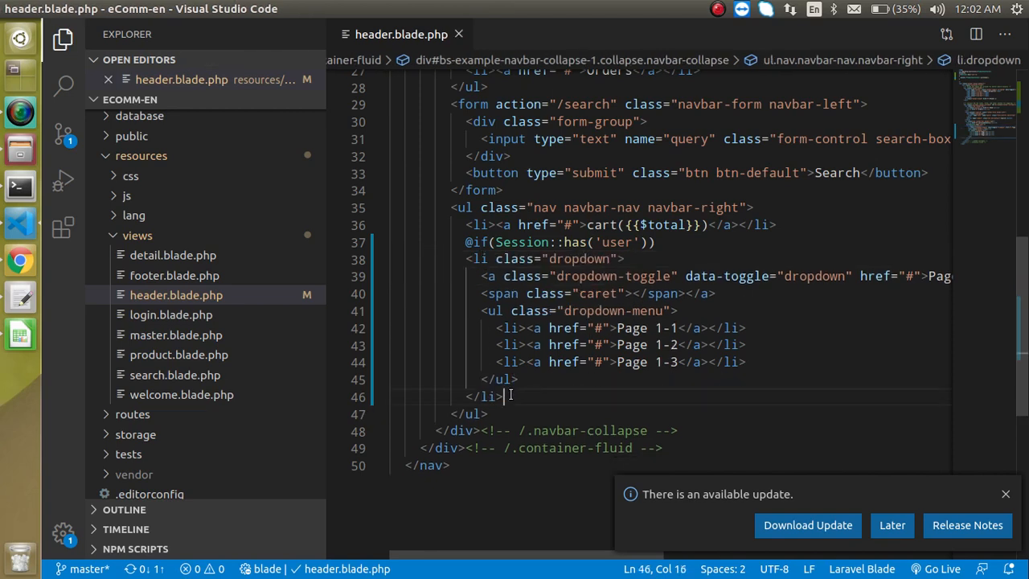
text(@else)
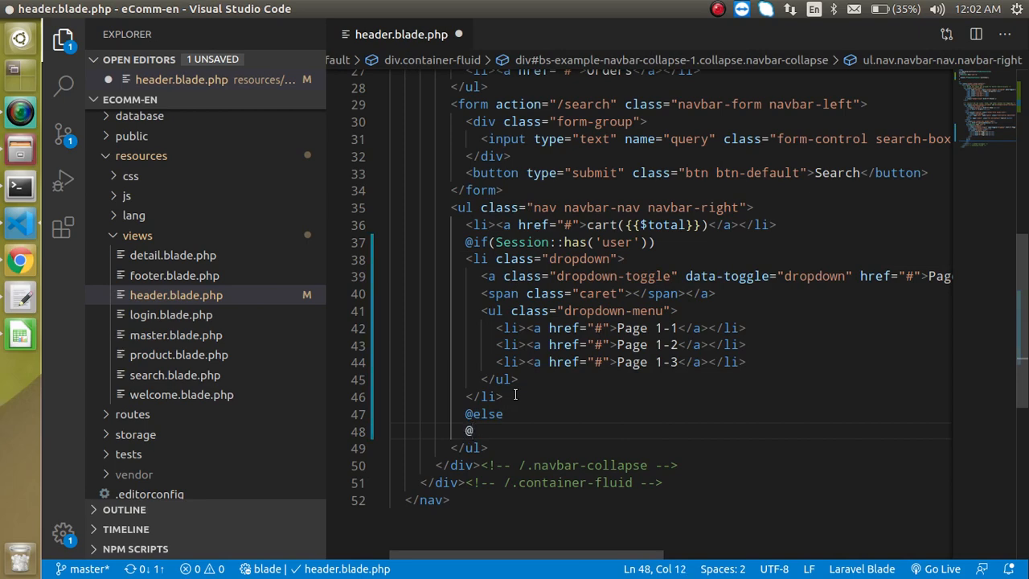
text(endif)
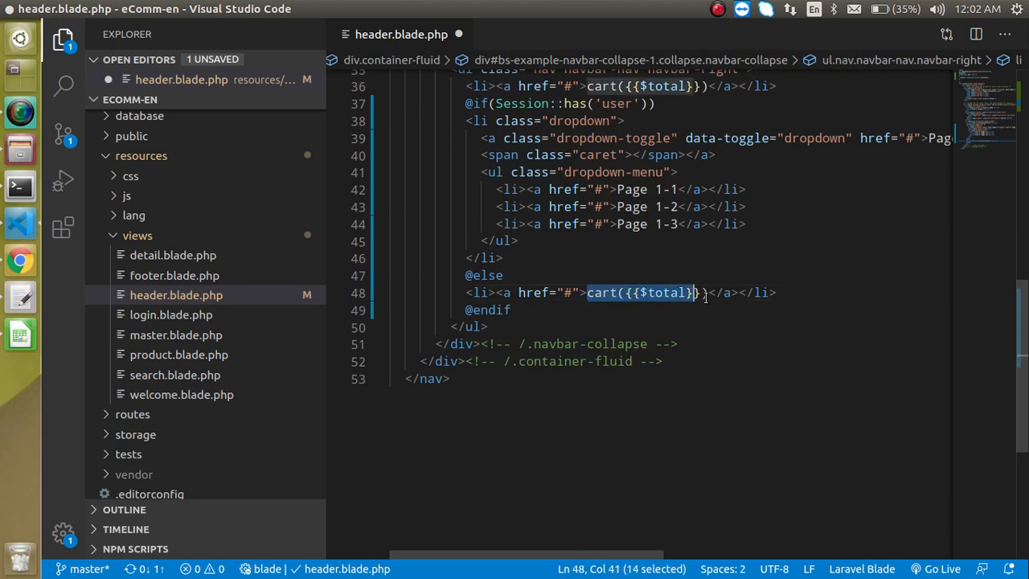
text(Log)
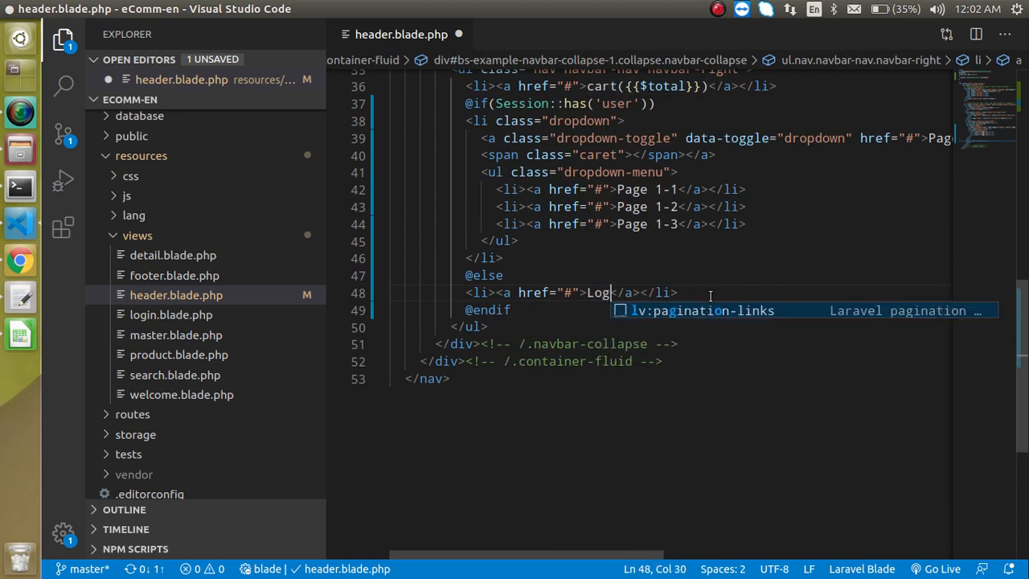
text(in)
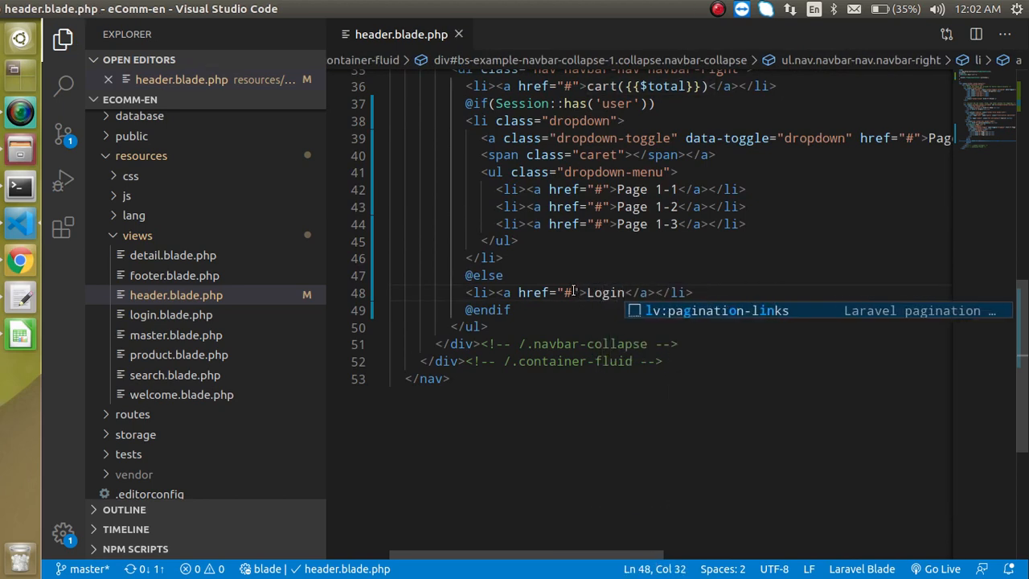
text(/login)
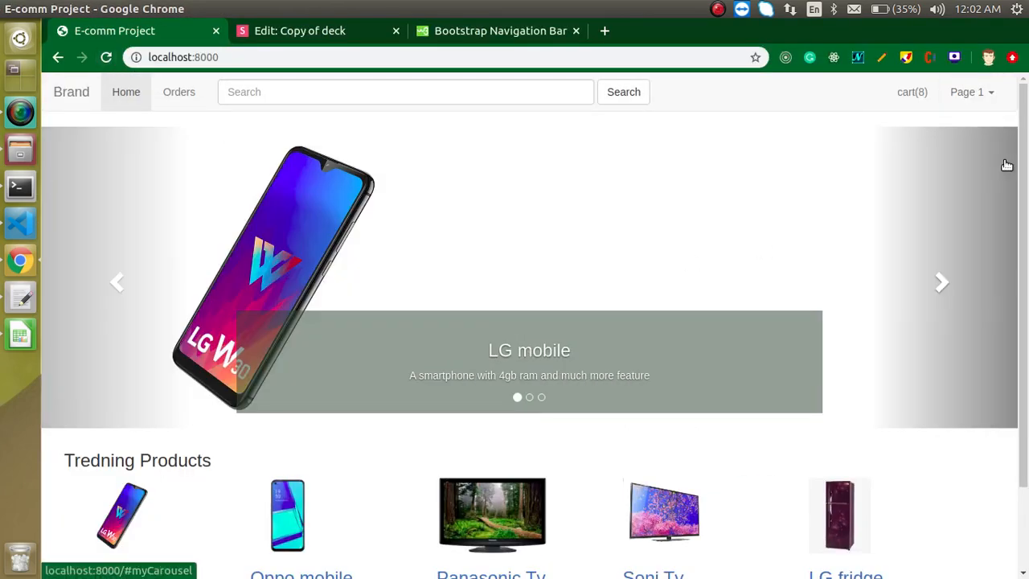
Check the shop navbar's placeholder dropdown, then return to header.blade.php.
click(970, 91)
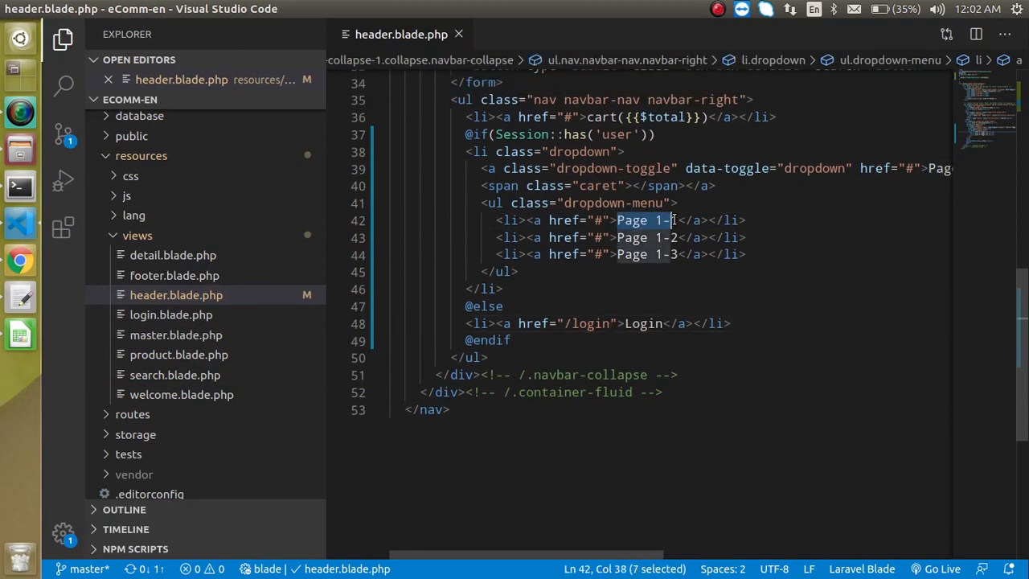
Make Logout the only dropdown item and label the dropdown {{Session::get('user')}}.
text(Logout)
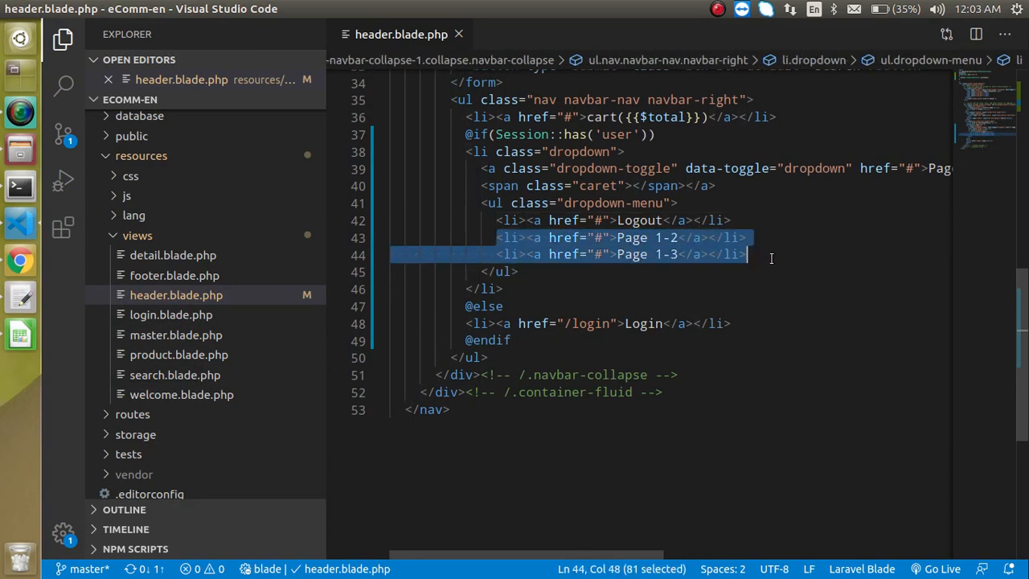
key(Delete)
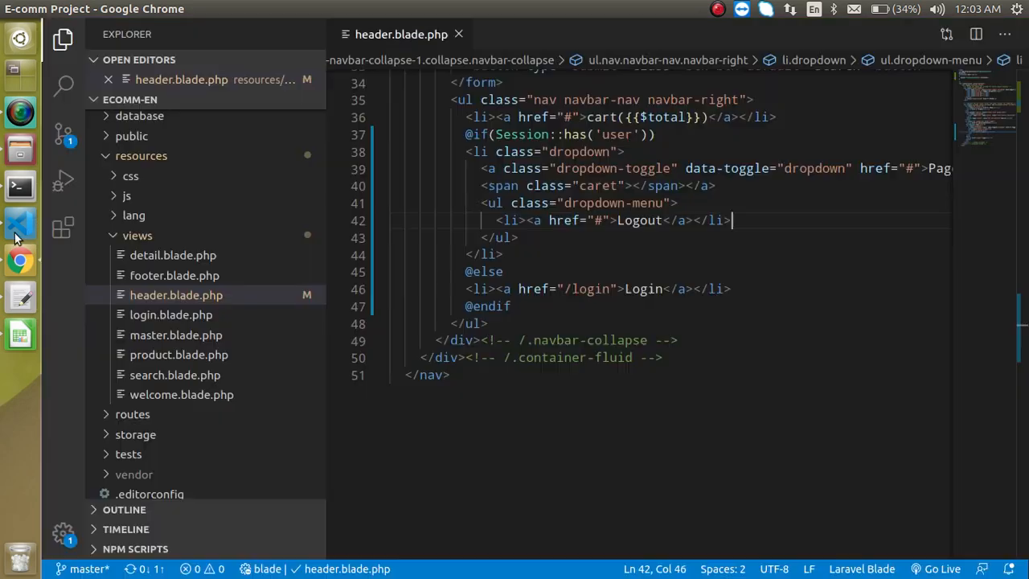
scroll(right, 3)
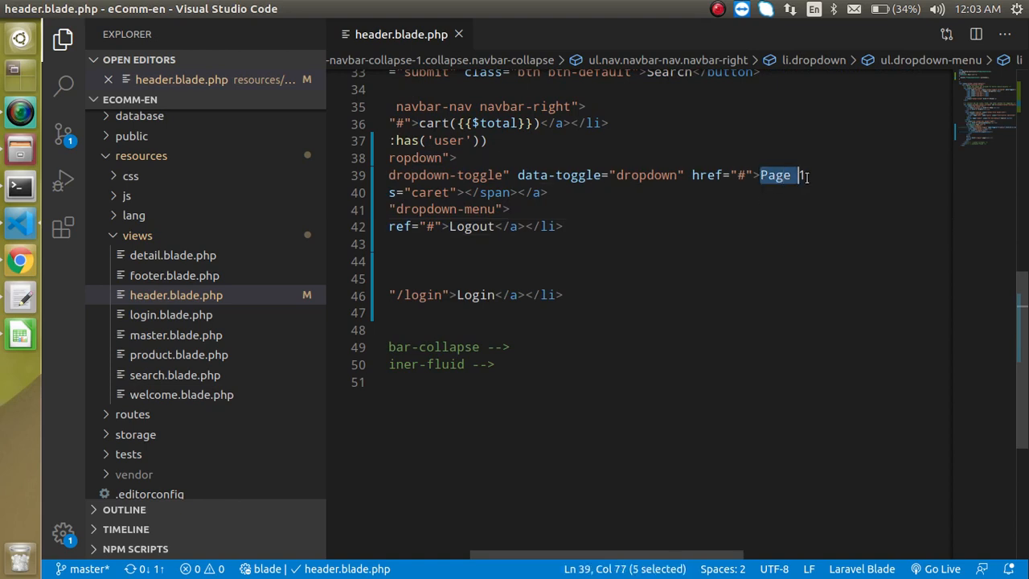
text({{}})
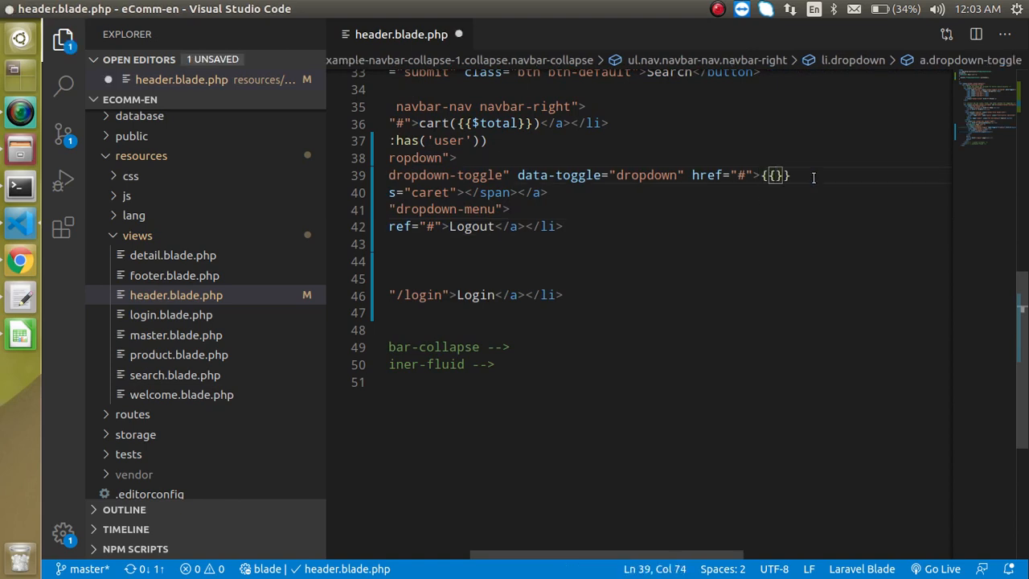
text(Session)
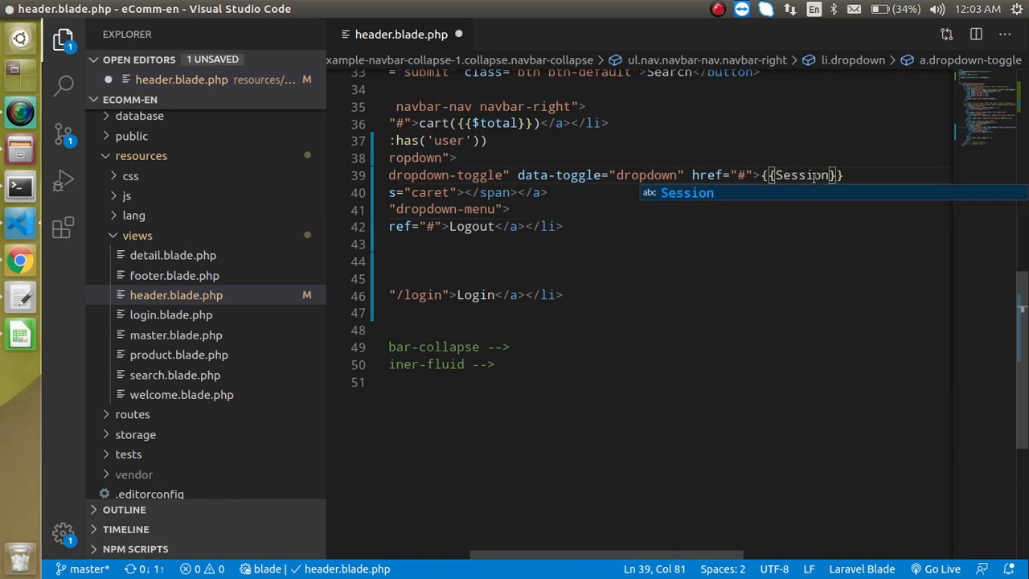
text(::get())
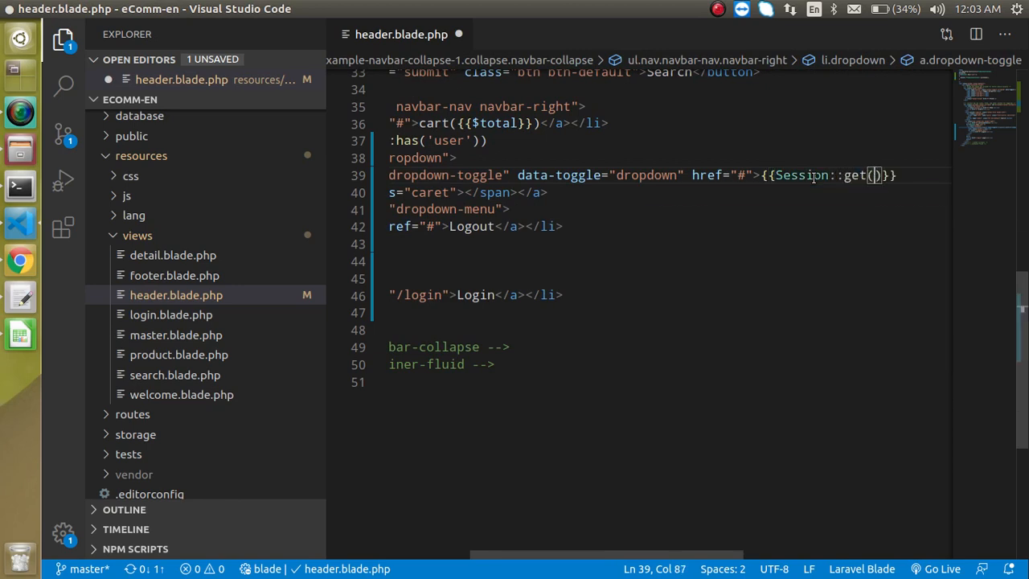
text('')
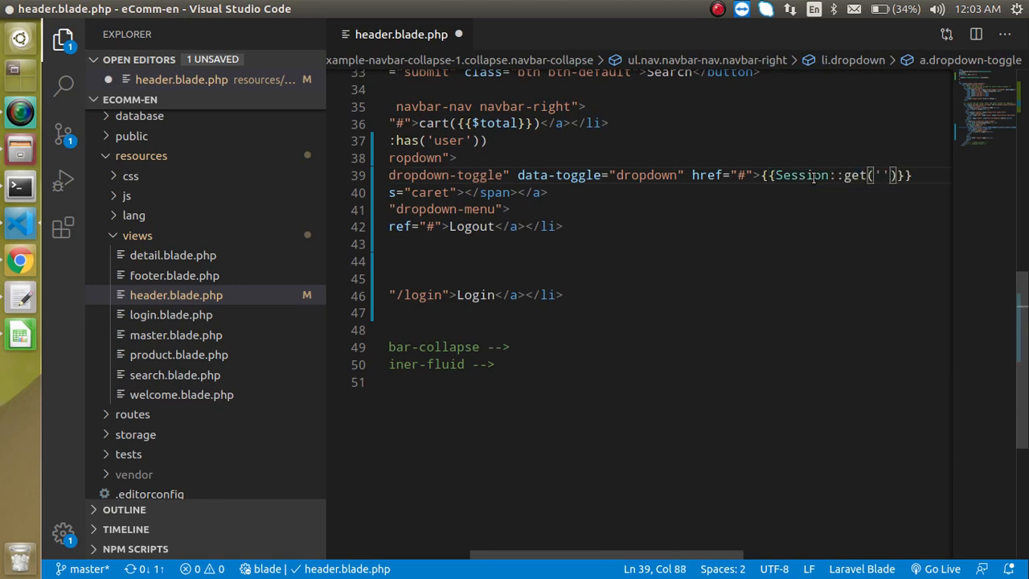
text(u)
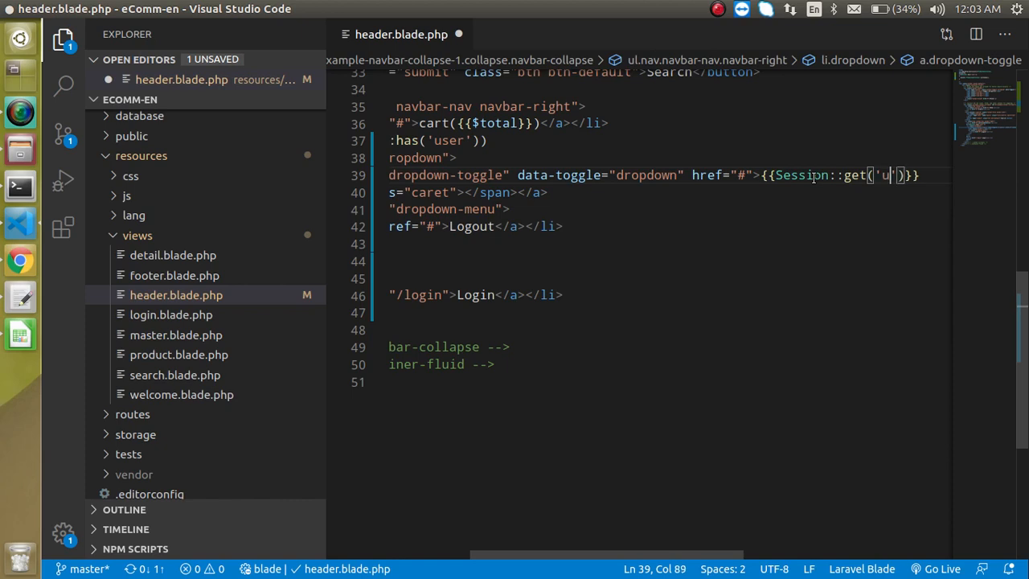
text(ser)
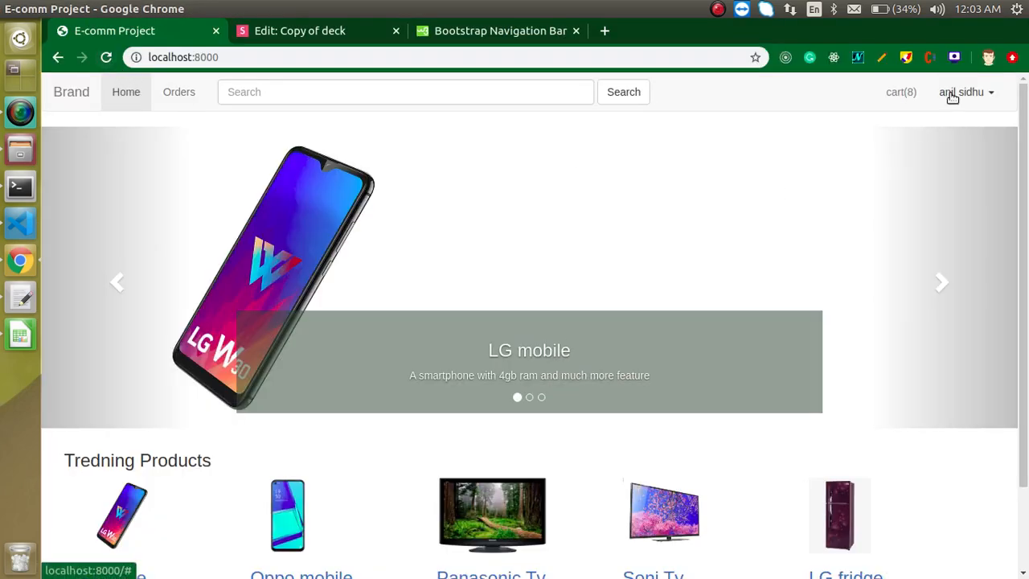
mouse_move(923, 134)
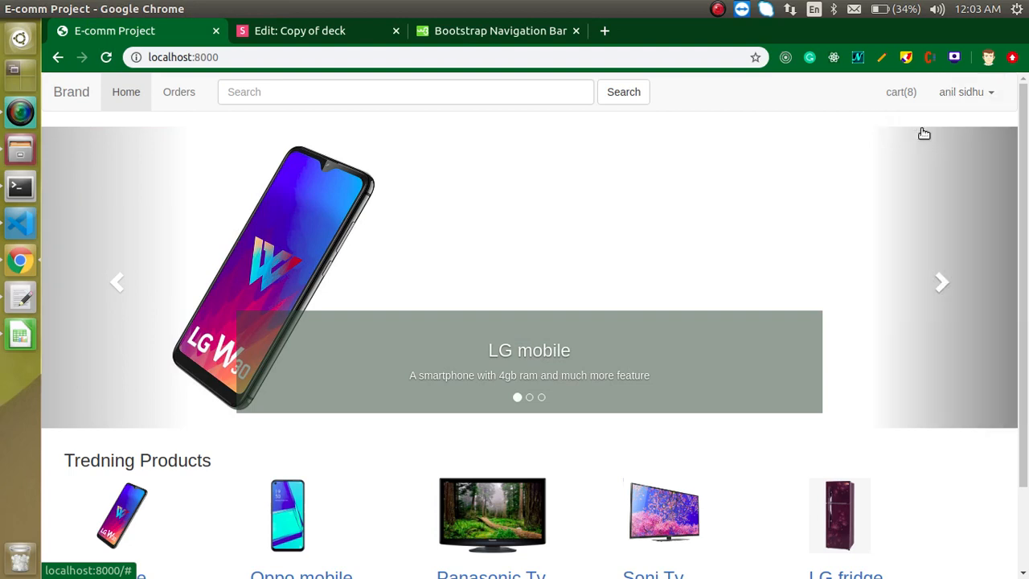
Check the username in the navbar dropdown, then switch back to the header code.
click(962, 92)
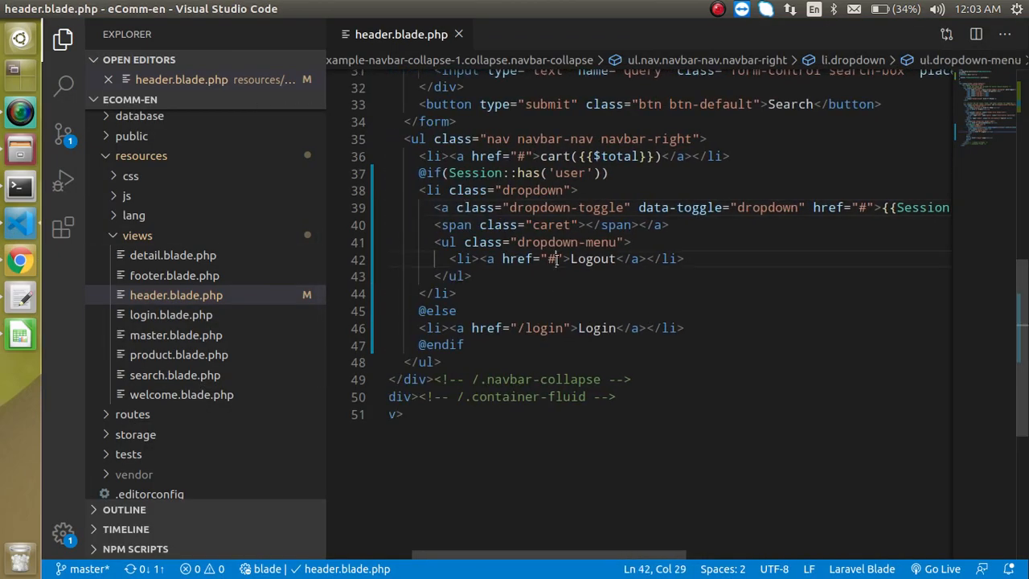
Change the Logout dropdown link's href from # to /logout in header.blade.php.
text(/logout)
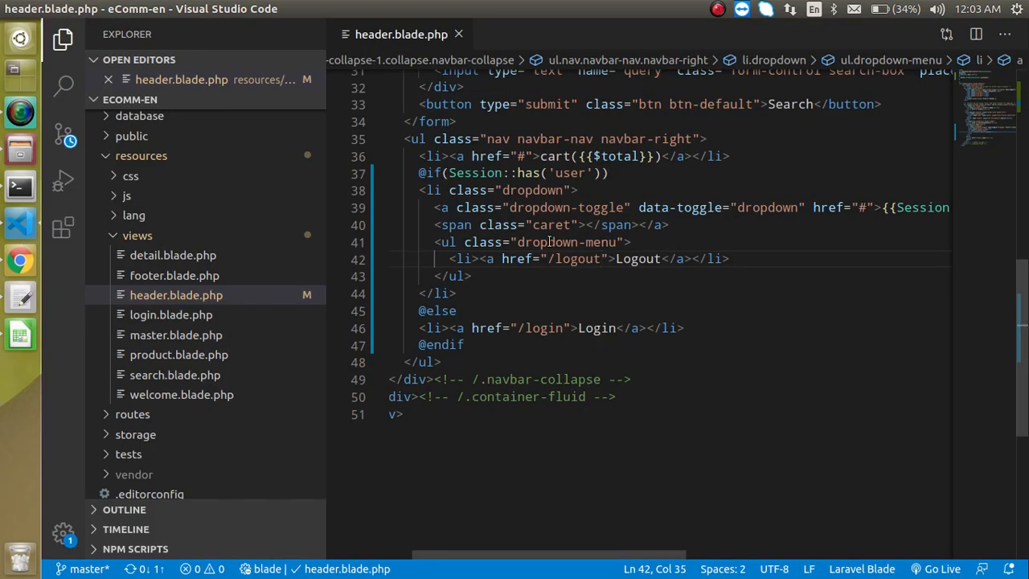
In web.php, duplicate the login route as /logout returning redirect('login').
click(145, 315)
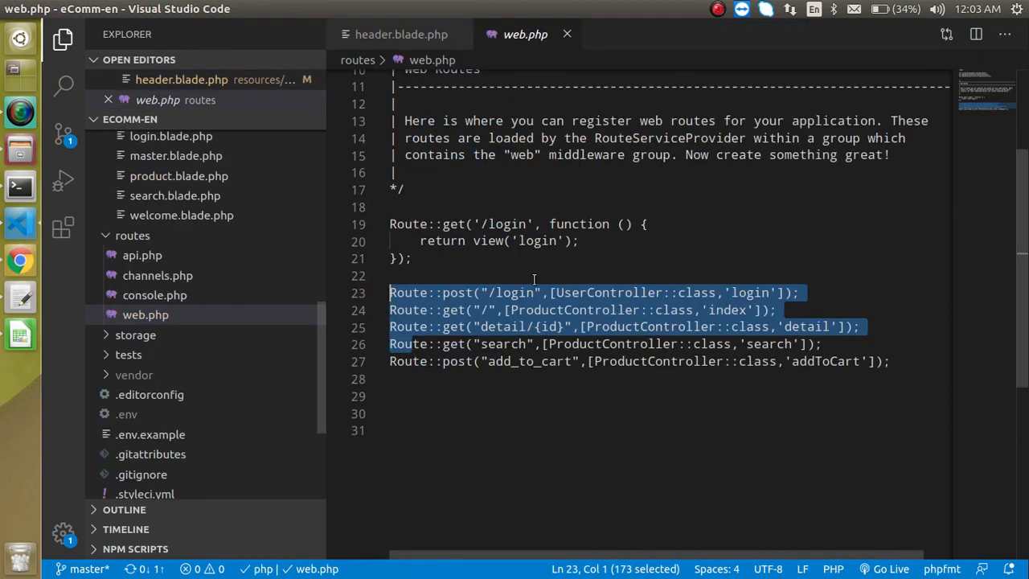
click(434, 258)
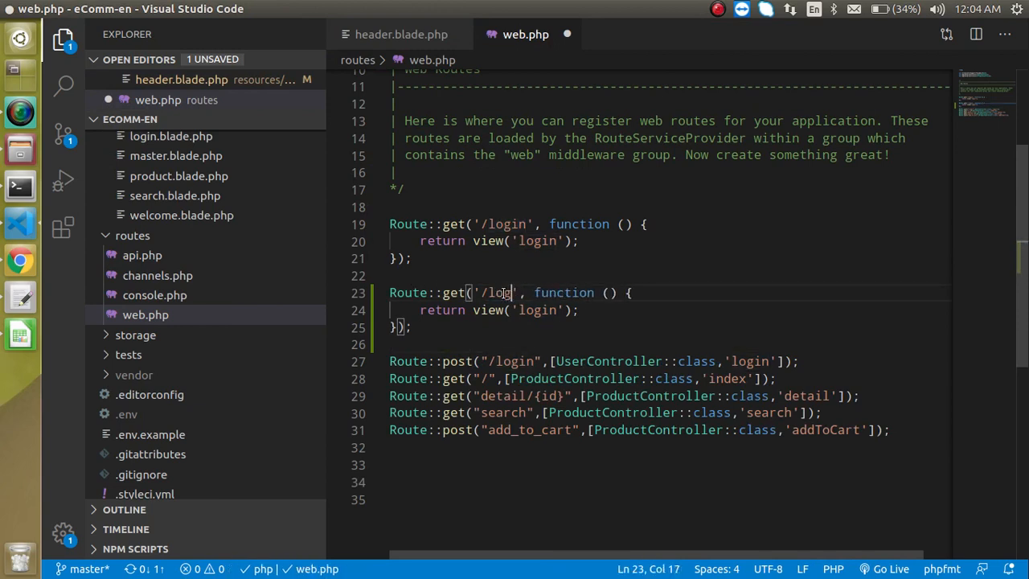
text(out)
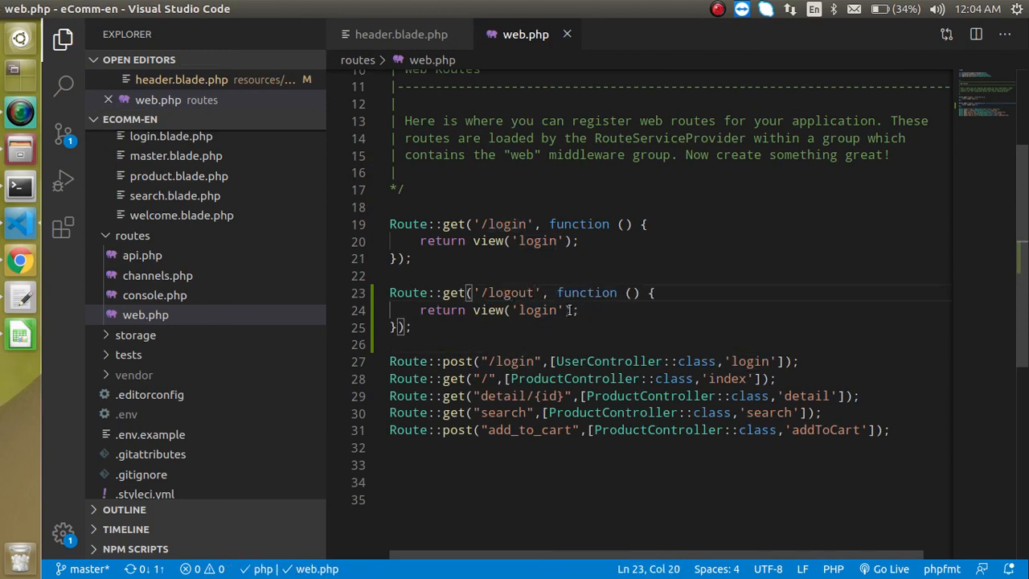
double_click(488, 310)
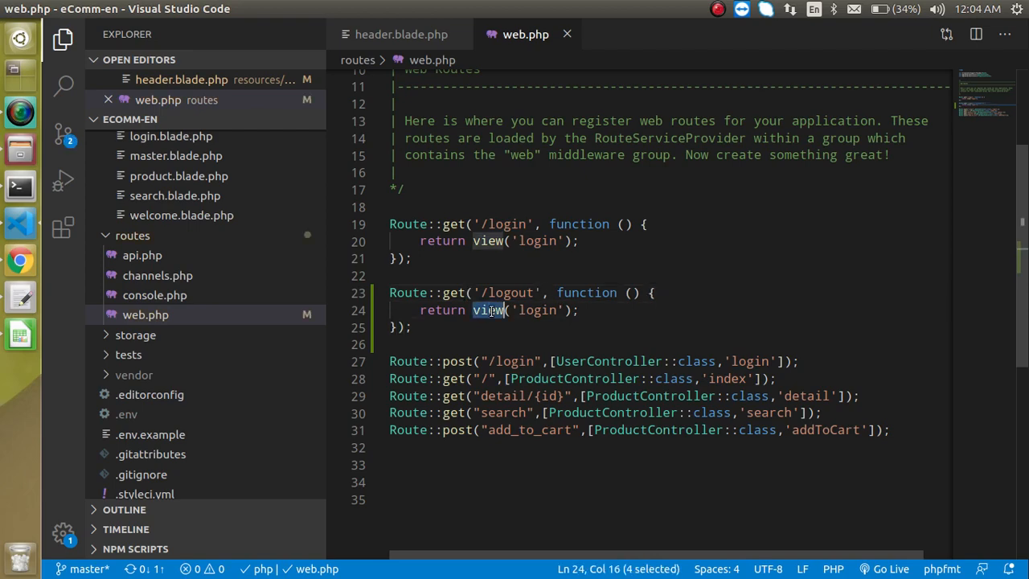
text(redirect)
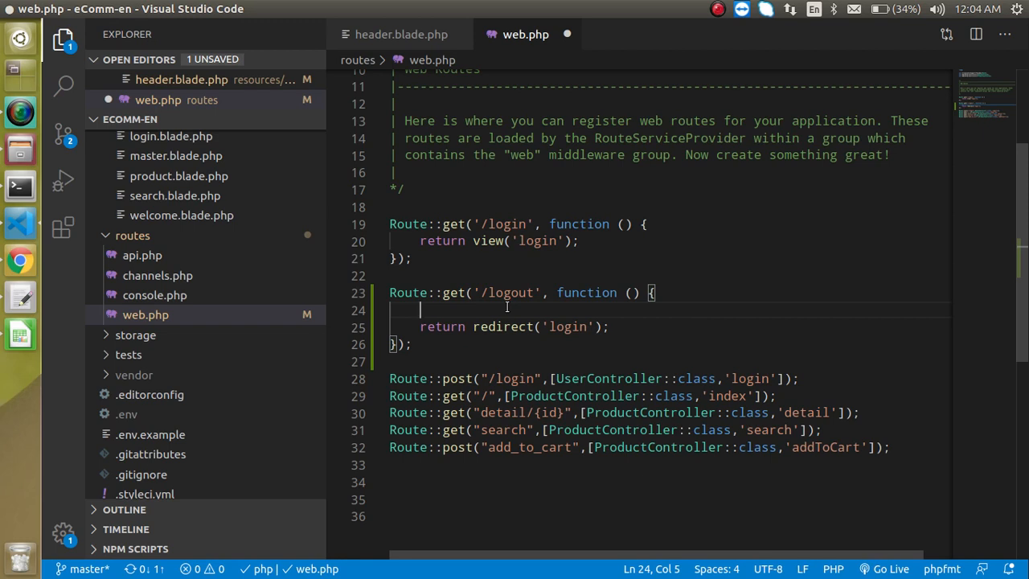
Add Session::forget('user') to the /logout route before the redirect.
text(Ses)
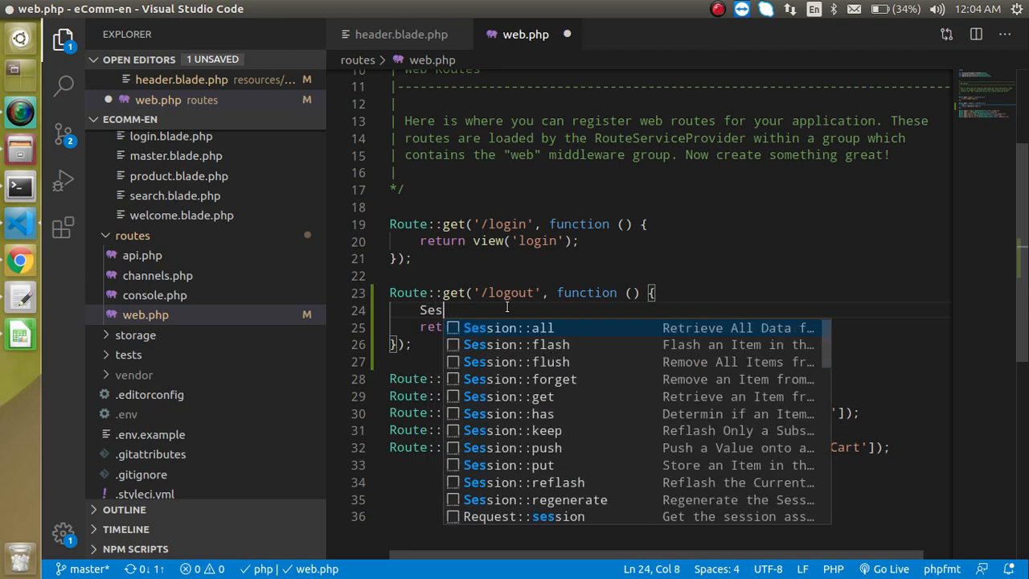
text(sion)
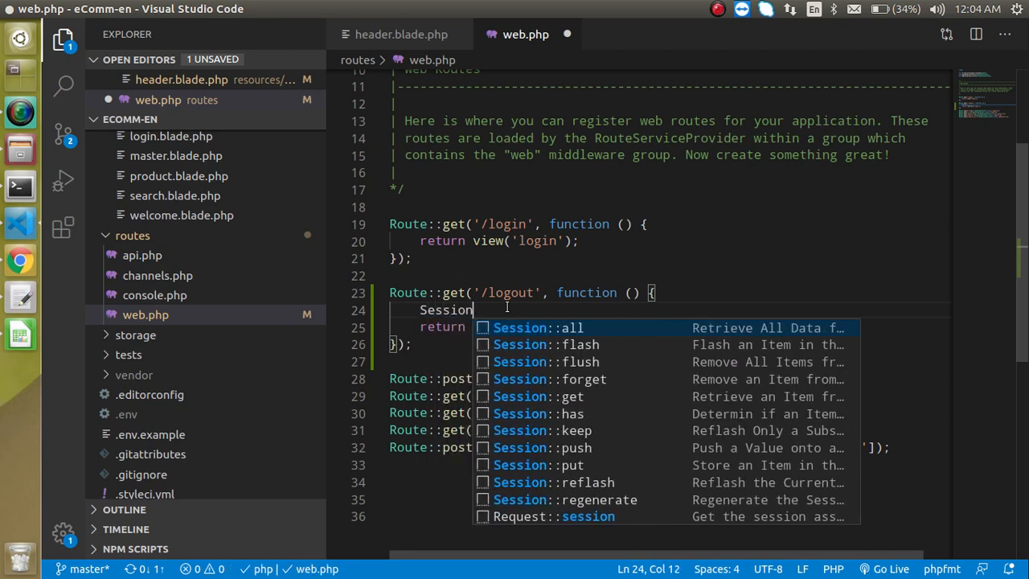
text(::forget()
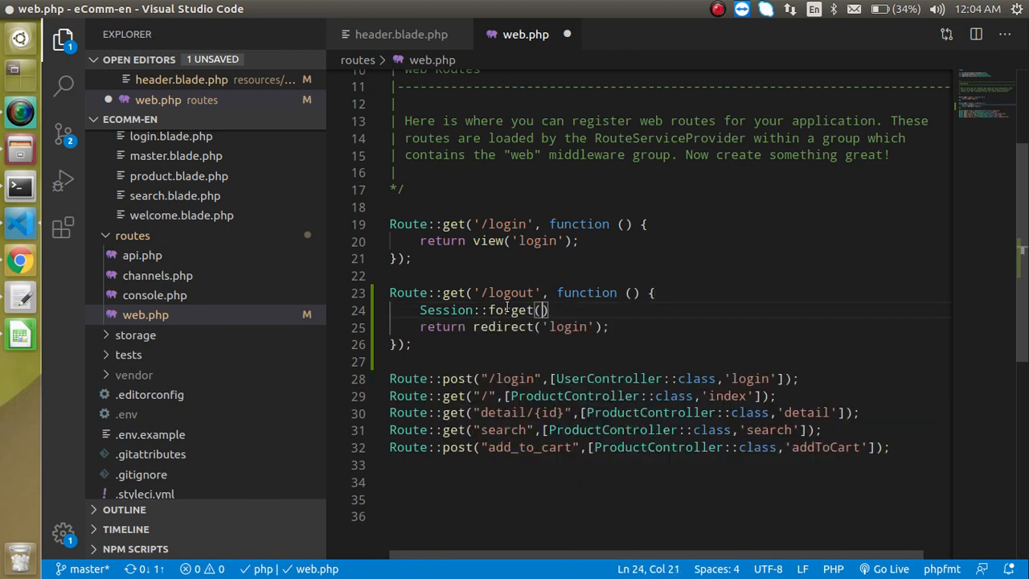
text('user')
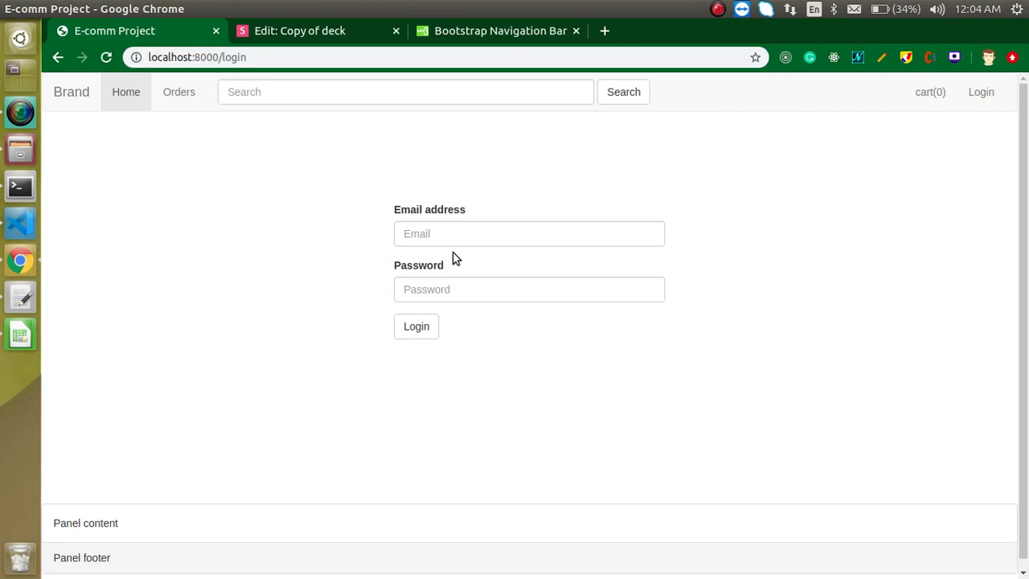
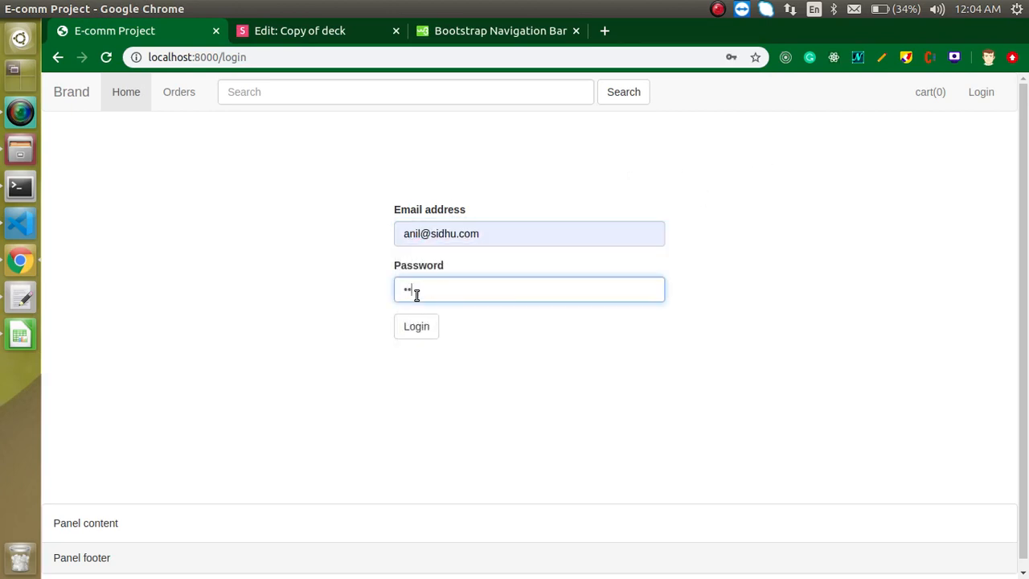
click(416, 325)
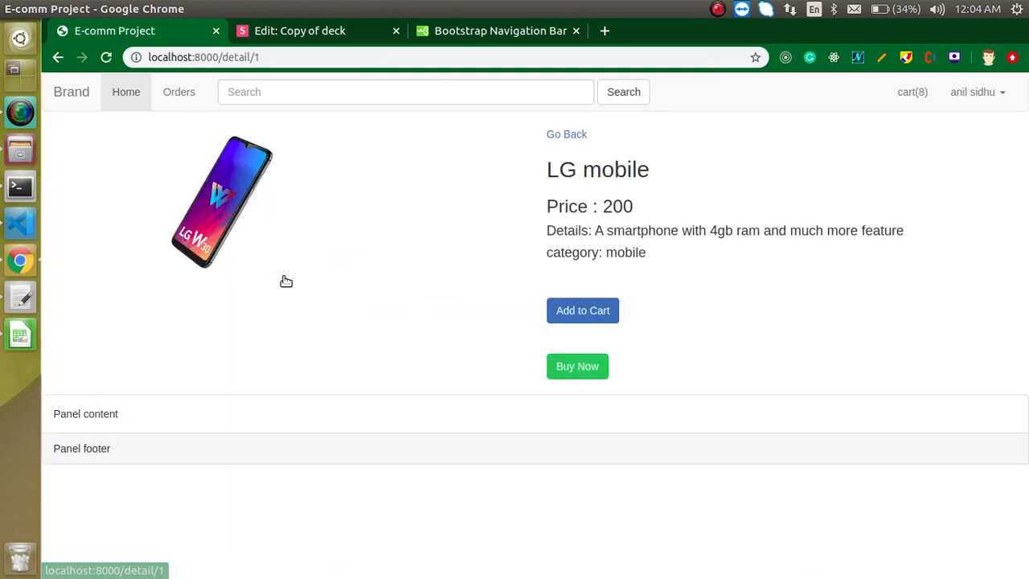
click(583, 310)
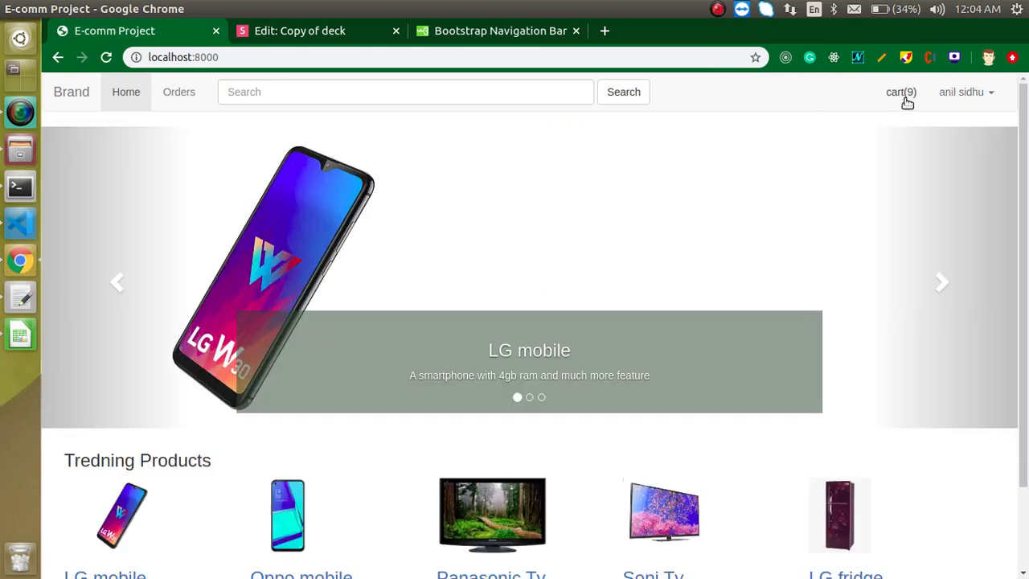
click(965, 92)
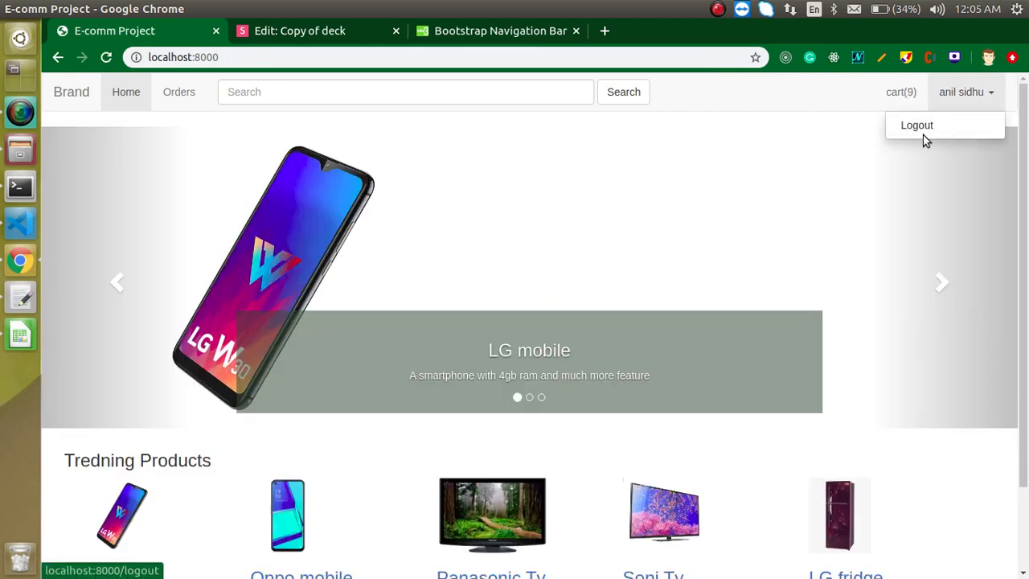
click(916, 125)
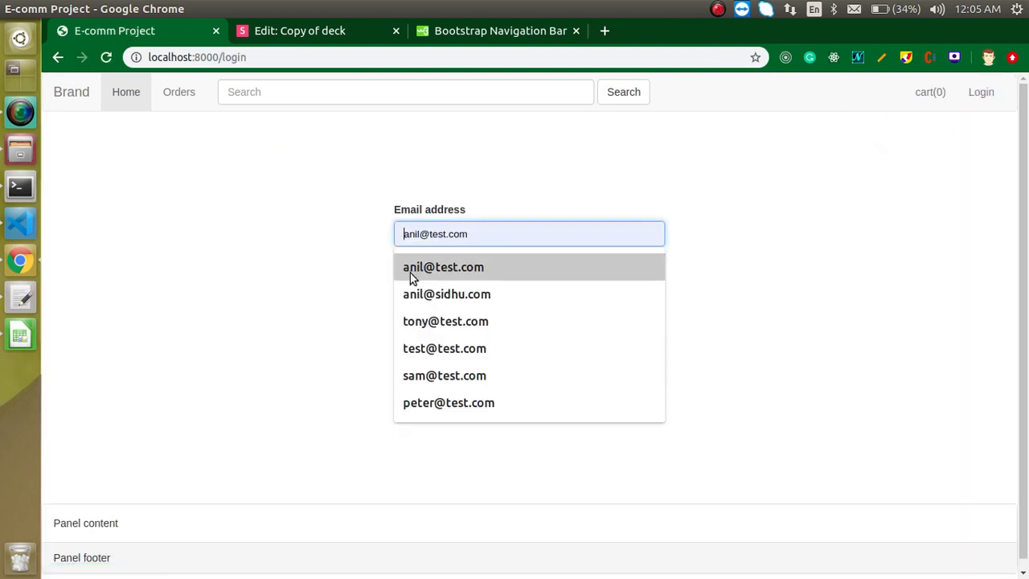
Sign back in with the saved email and password, then follow the Brand link home.
click(443, 267)
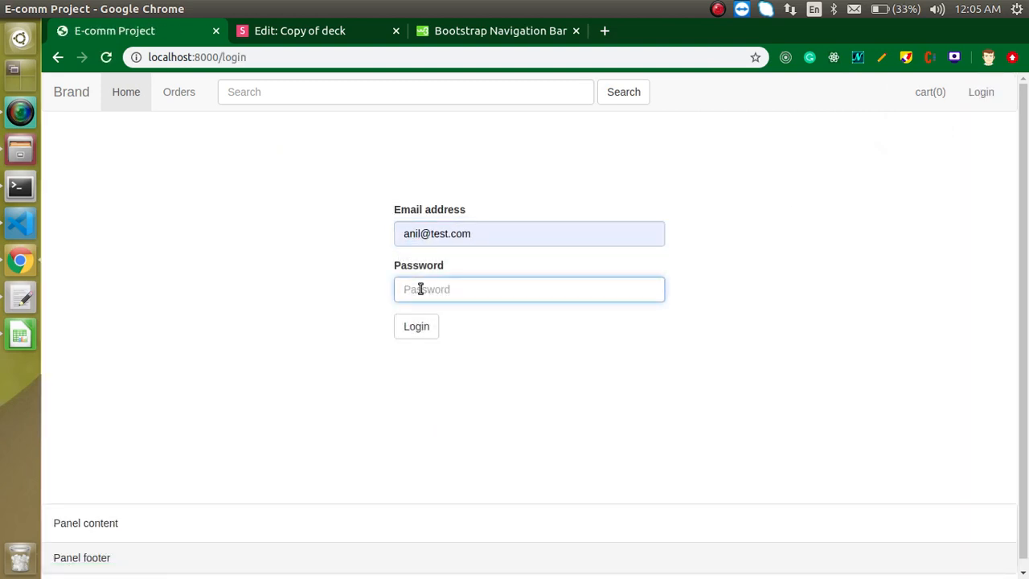
click(529, 234)
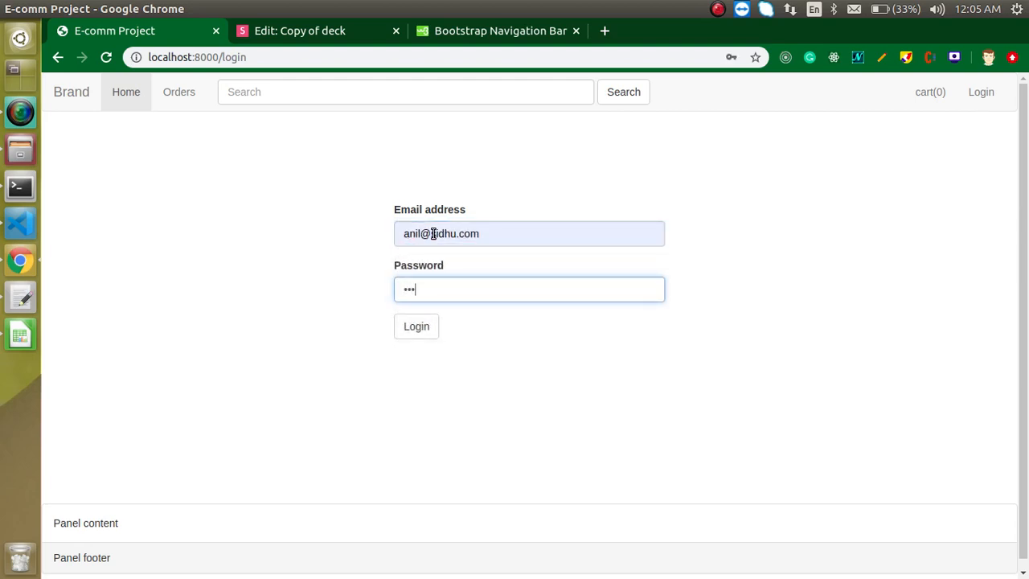
click(416, 327)
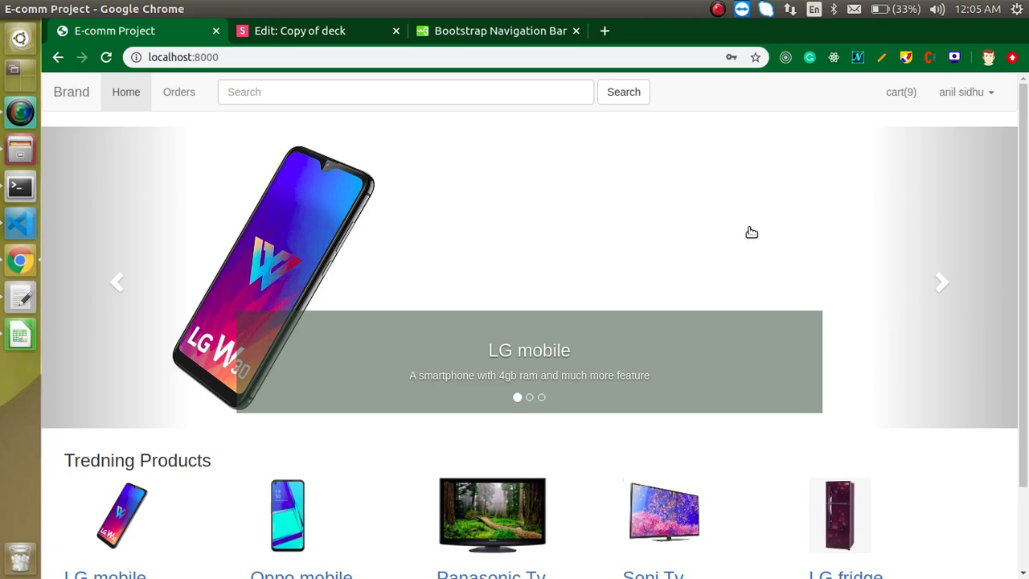
scroll(down, 3)
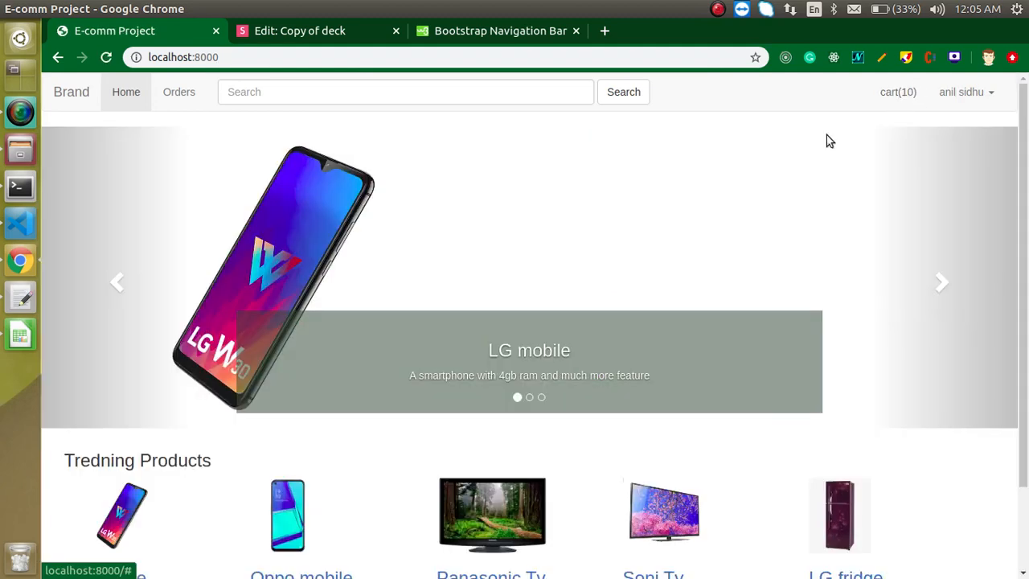
click(71, 92)
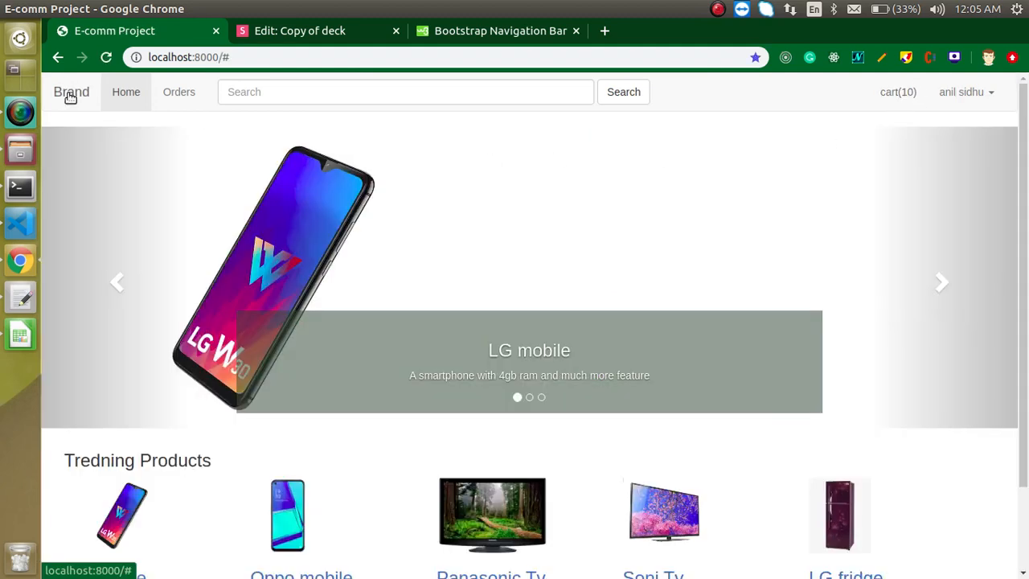
mouse_move(74, 97)
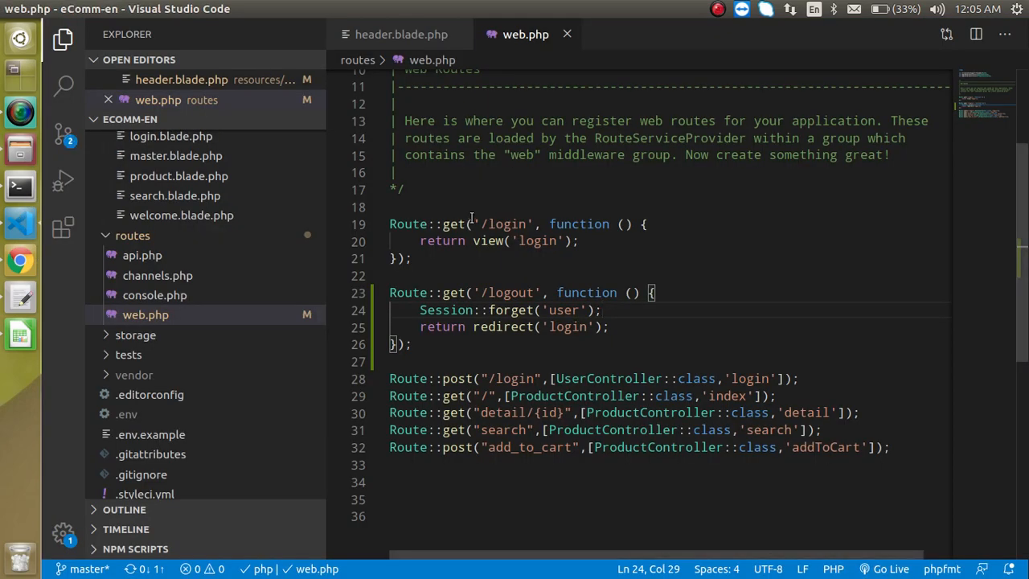
Retype the navbar-brand text in header.blade.php from 'Brand' to 'E-Comm'.
click(400, 34)
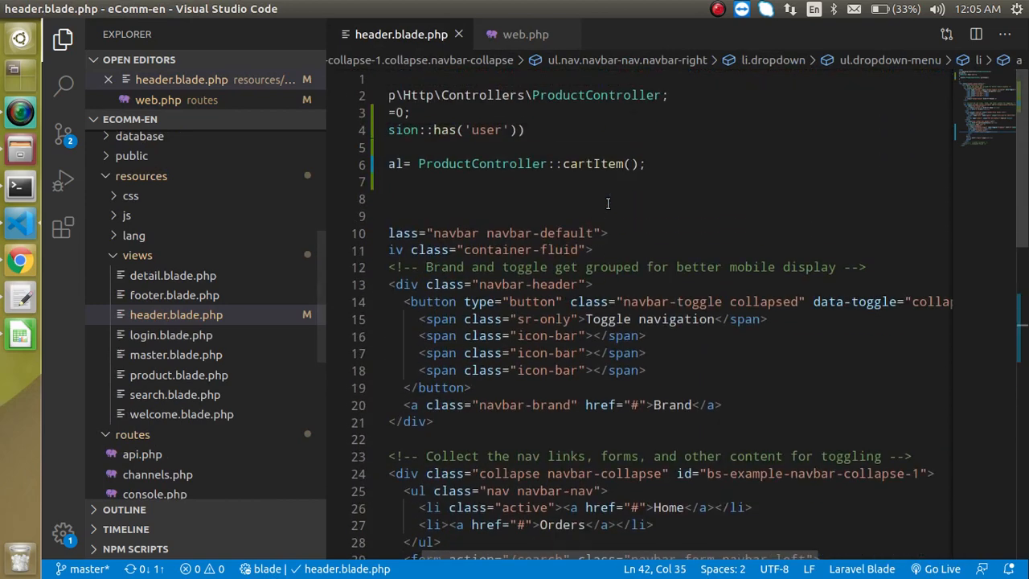
scroll(down, 3)
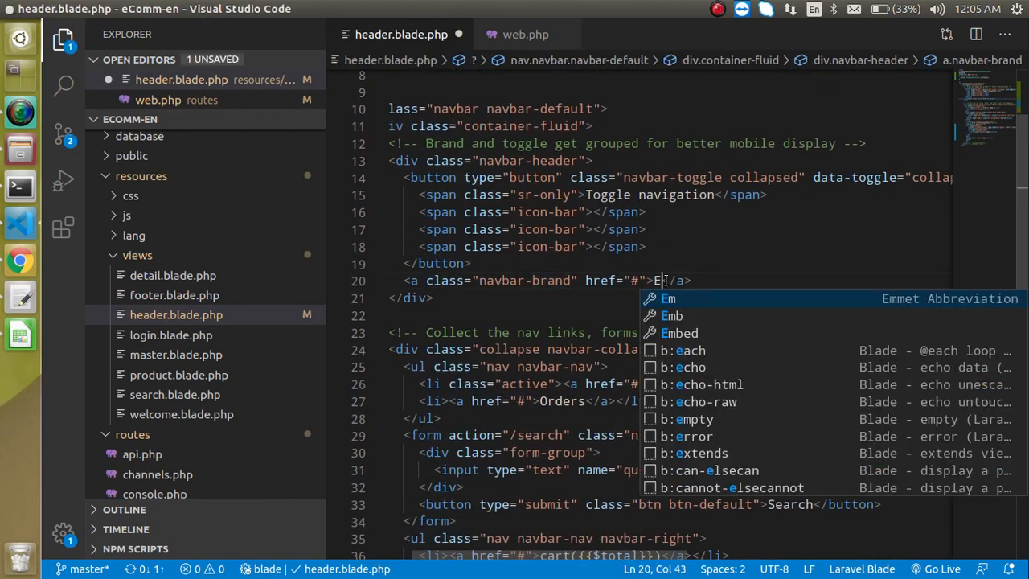
text(-Comm)
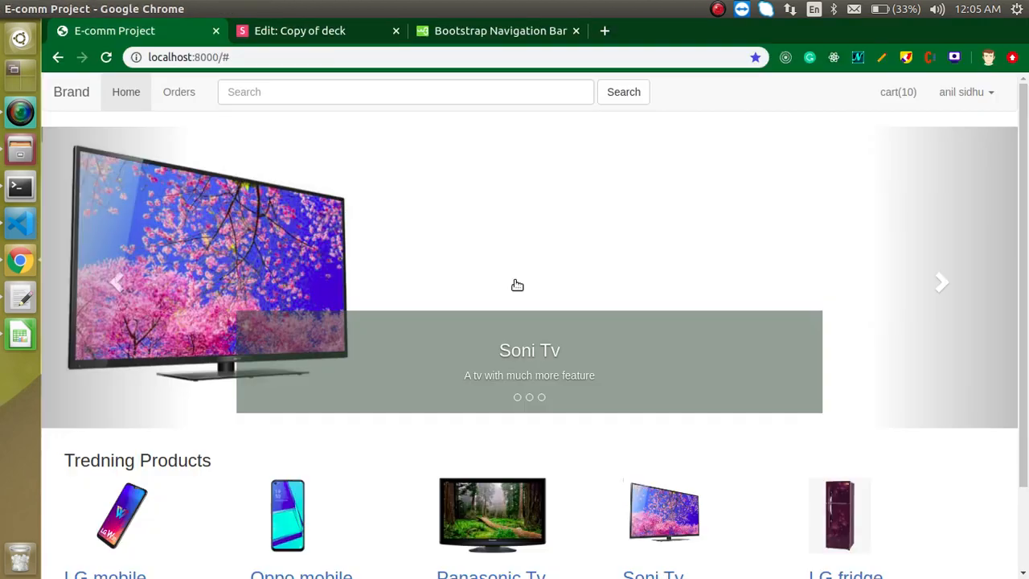
Reload to show the E-Comm brand, then try adding the LG mobile to the cart.
click(107, 57)
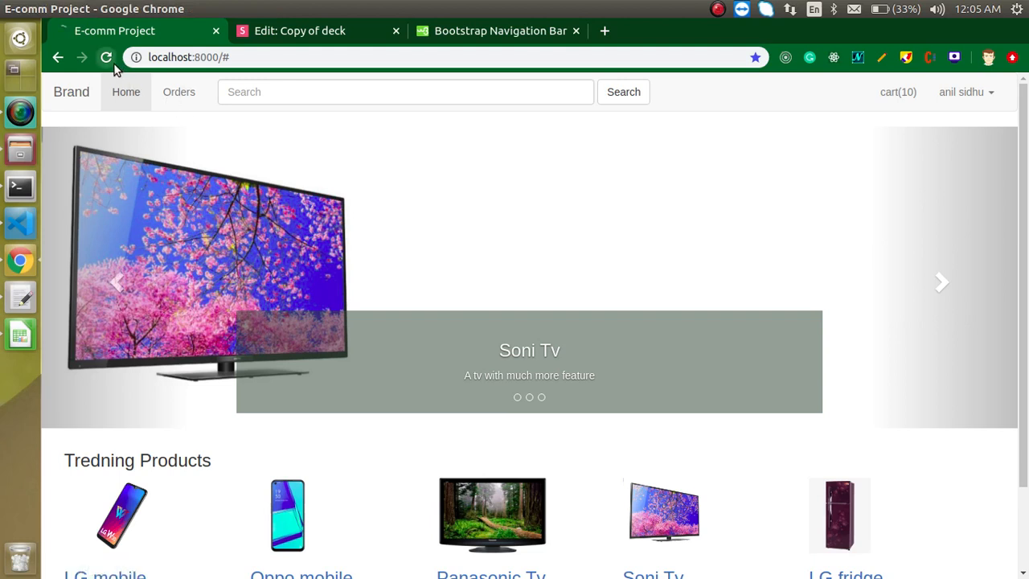
click(106, 57)
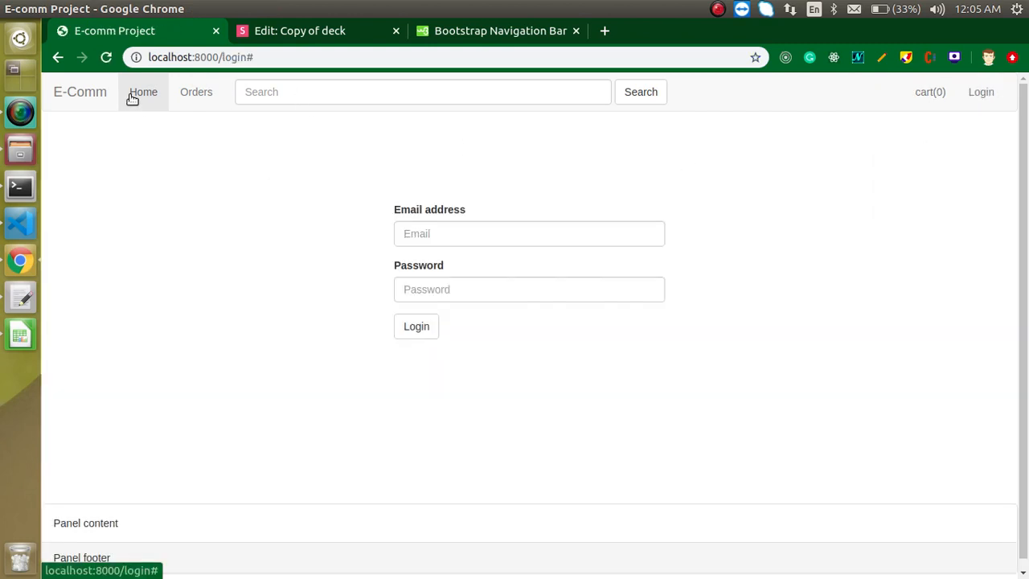
click(143, 92)
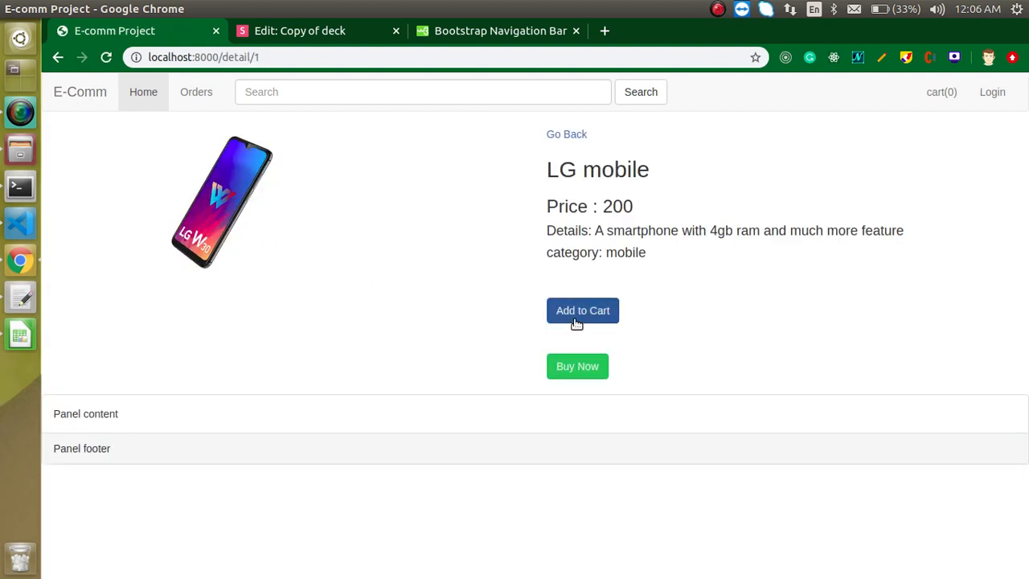
click(583, 310)
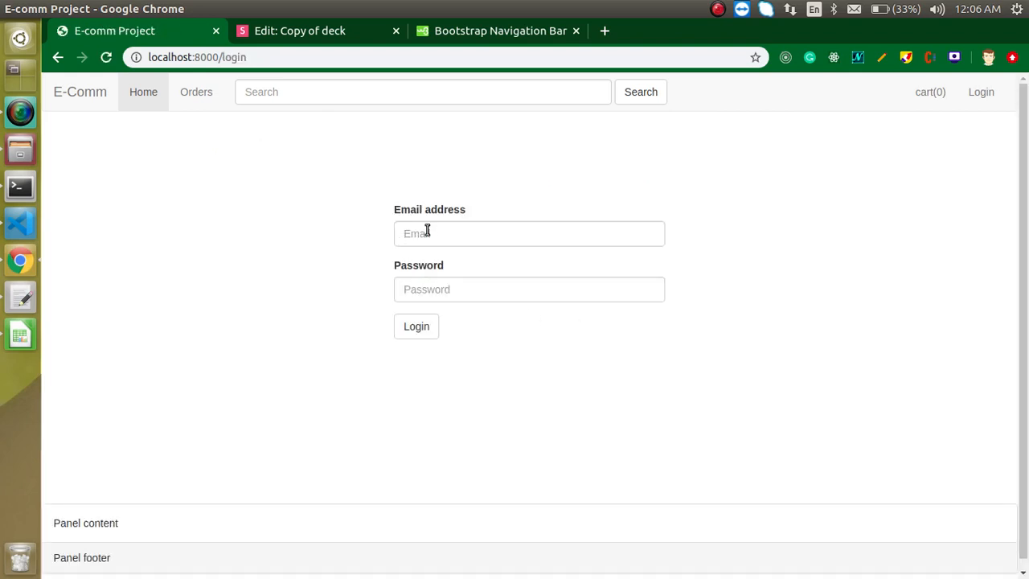
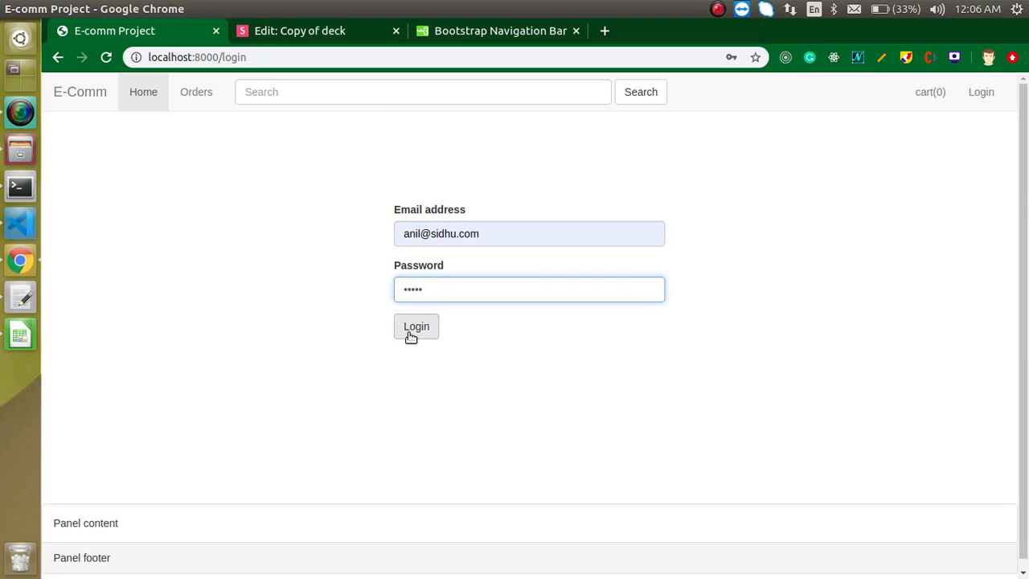
click(417, 326)
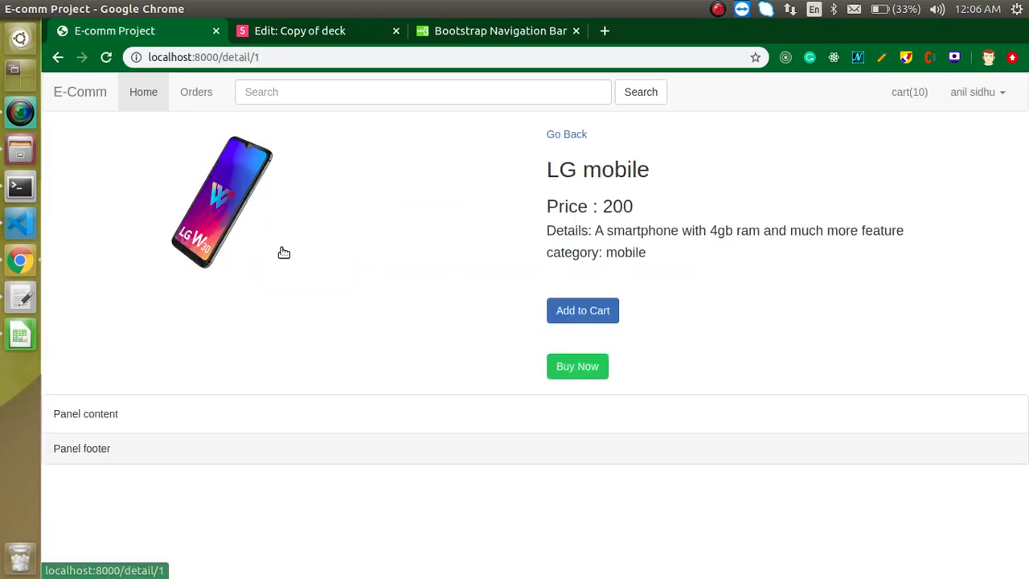
click(582, 310)
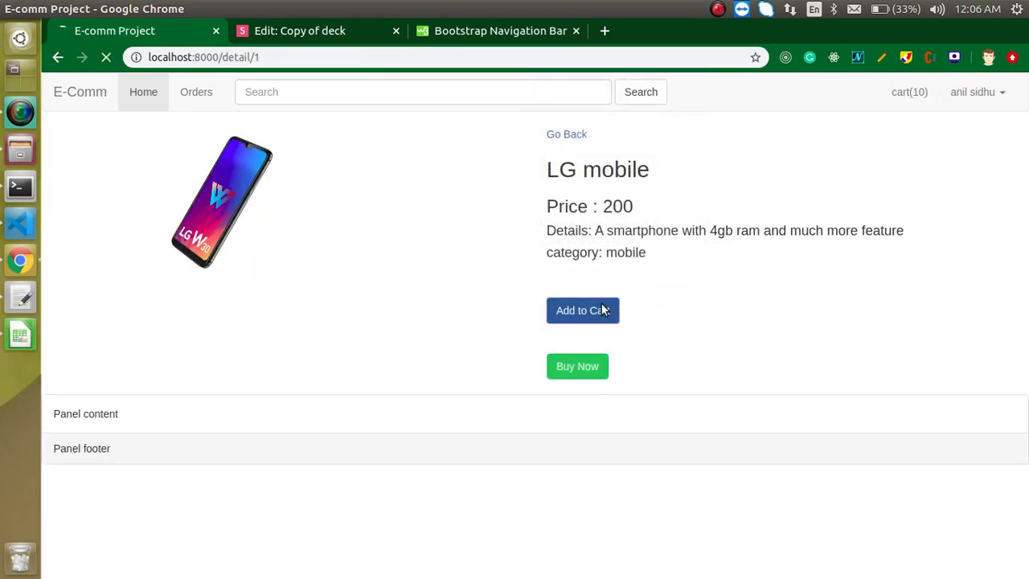
click(582, 310)
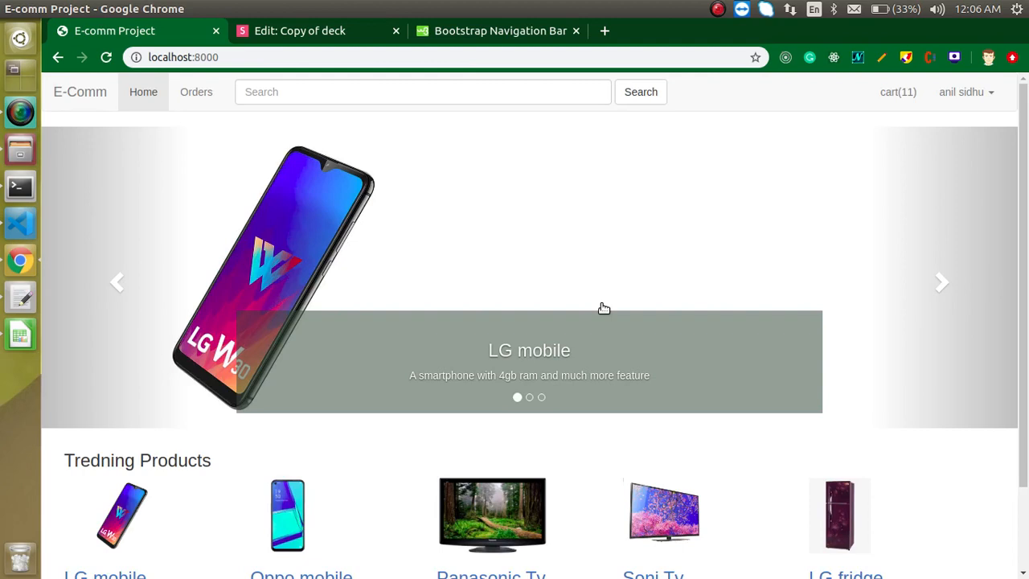
mouse_move(20, 193)
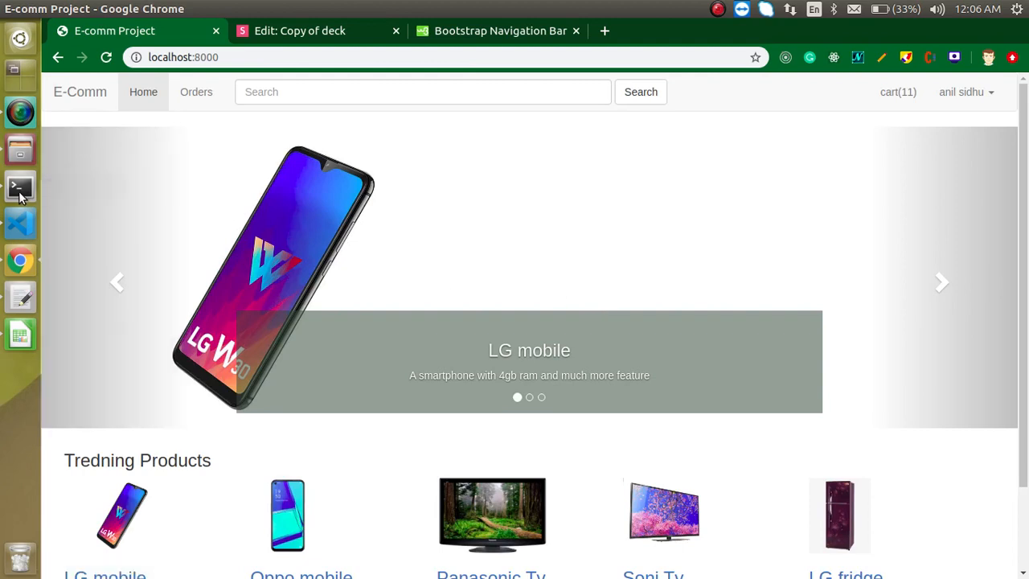
click(20, 187)
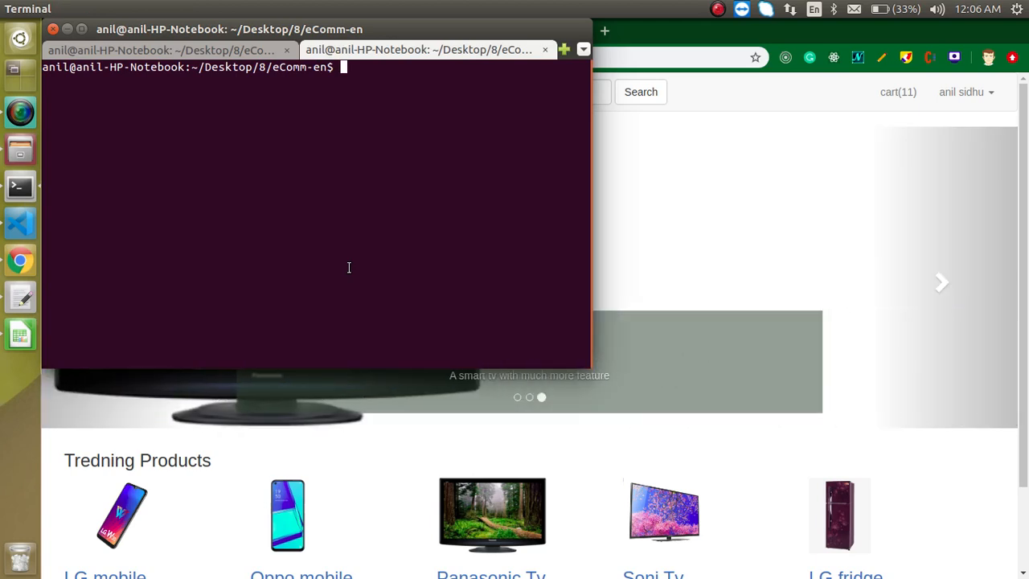
Stage all changes, commit with a "logo" message, and push to GitHub master.
text(git add .)
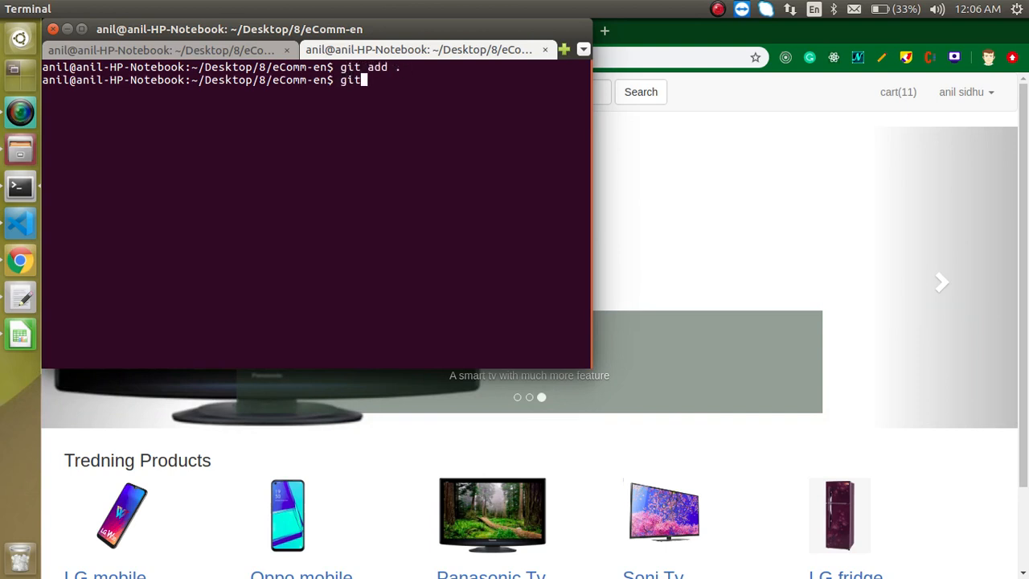
text(commit -)
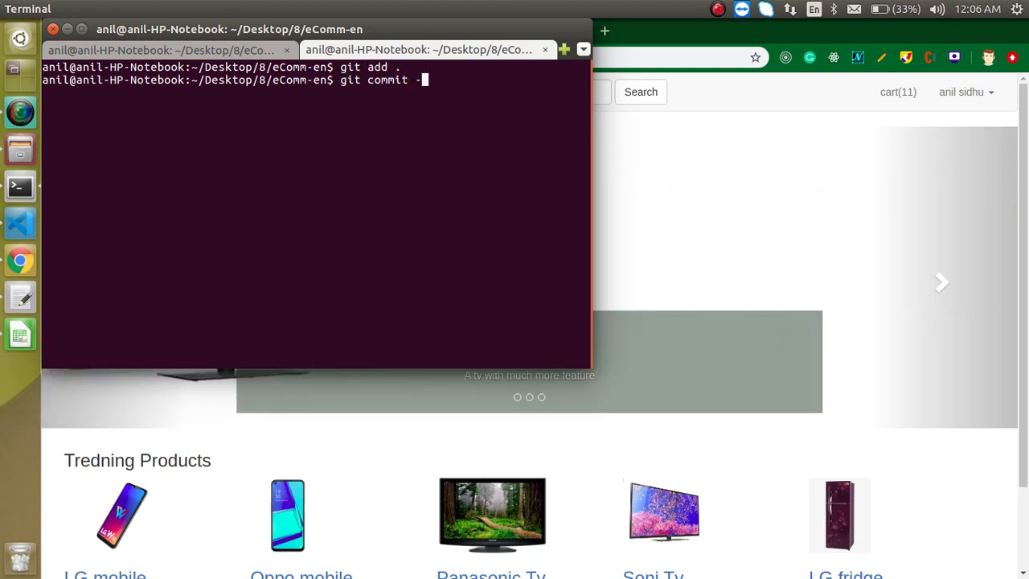
text("l)
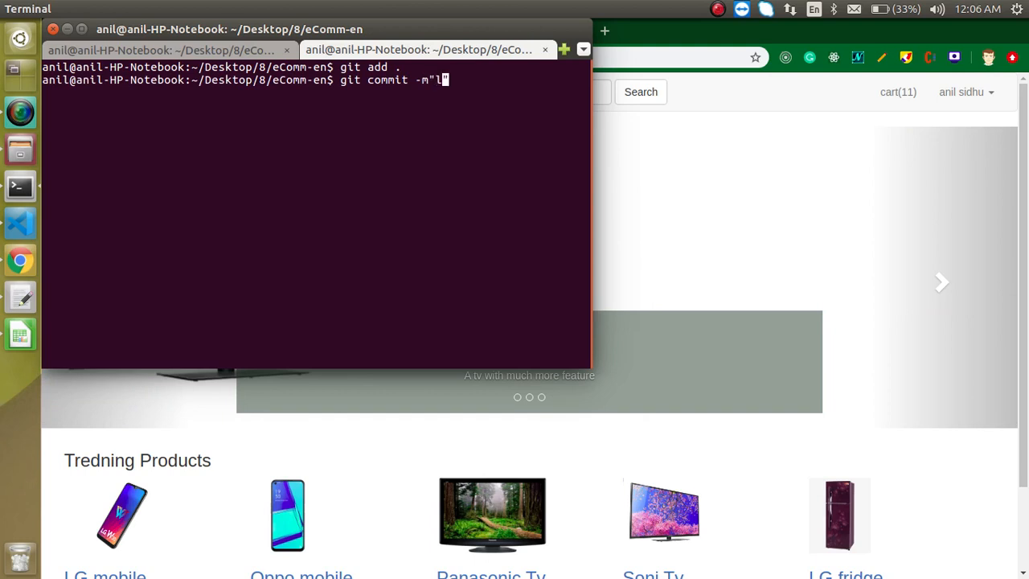
text(ogo)
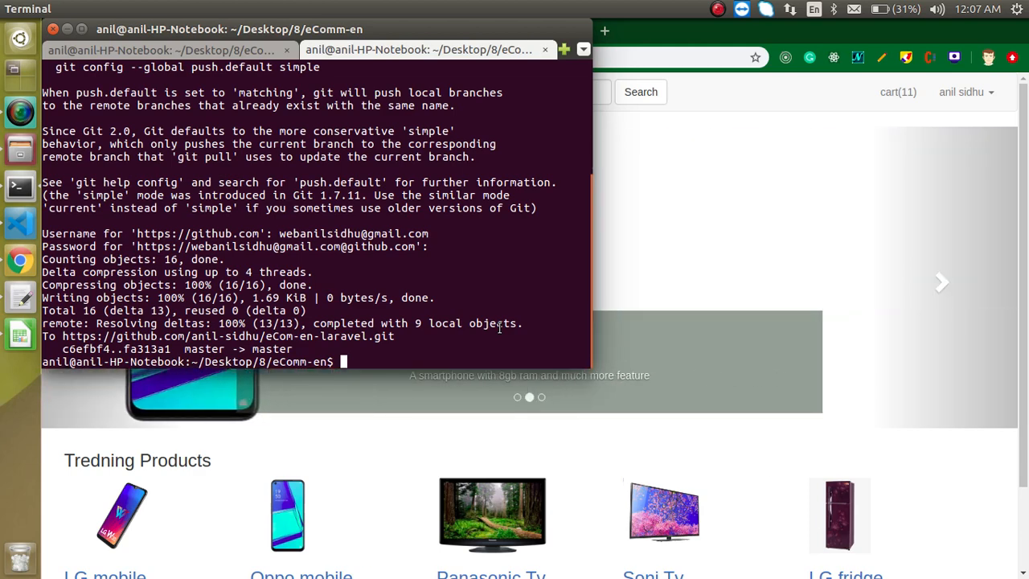
mouse_move(578, 269)
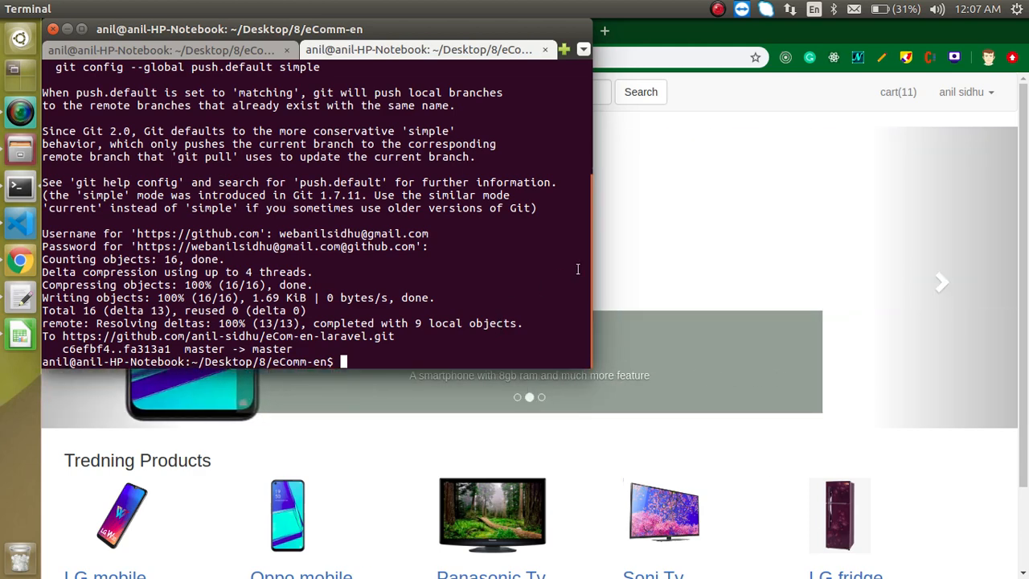